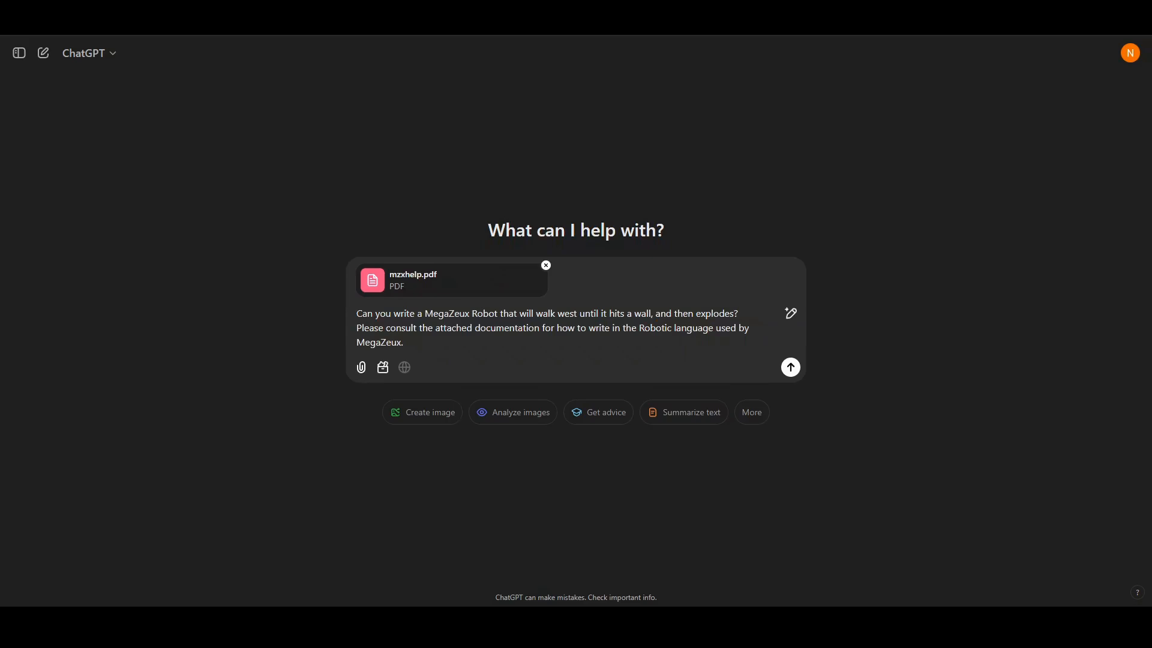
mouse_move(958, 358)
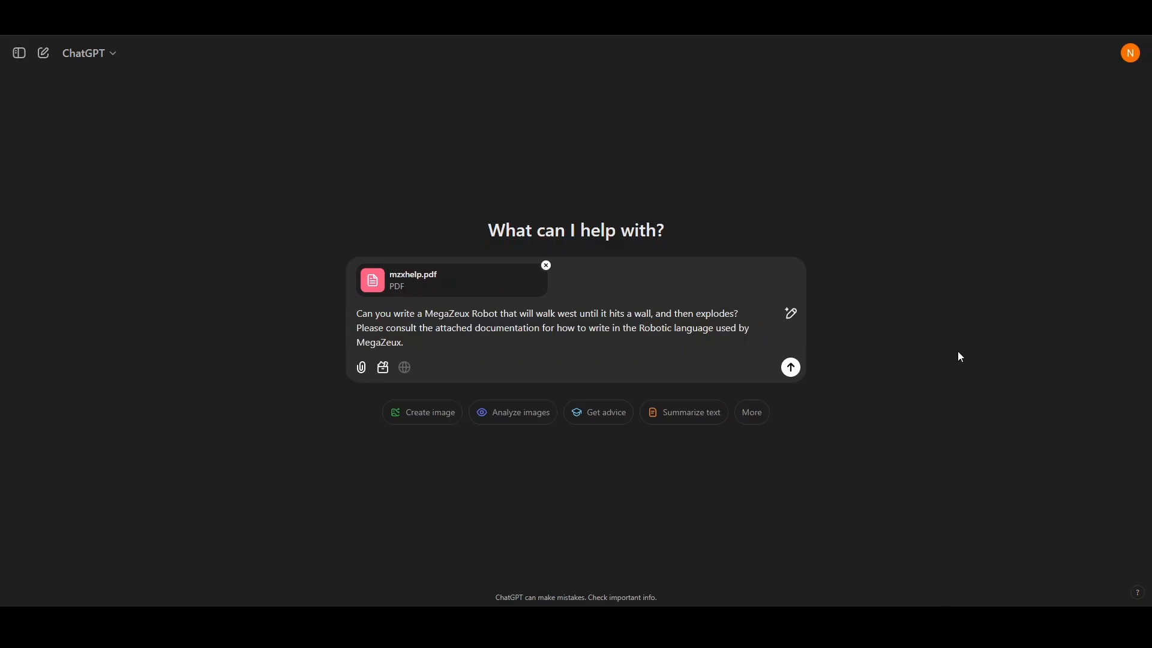
mouse_move(881, 353)
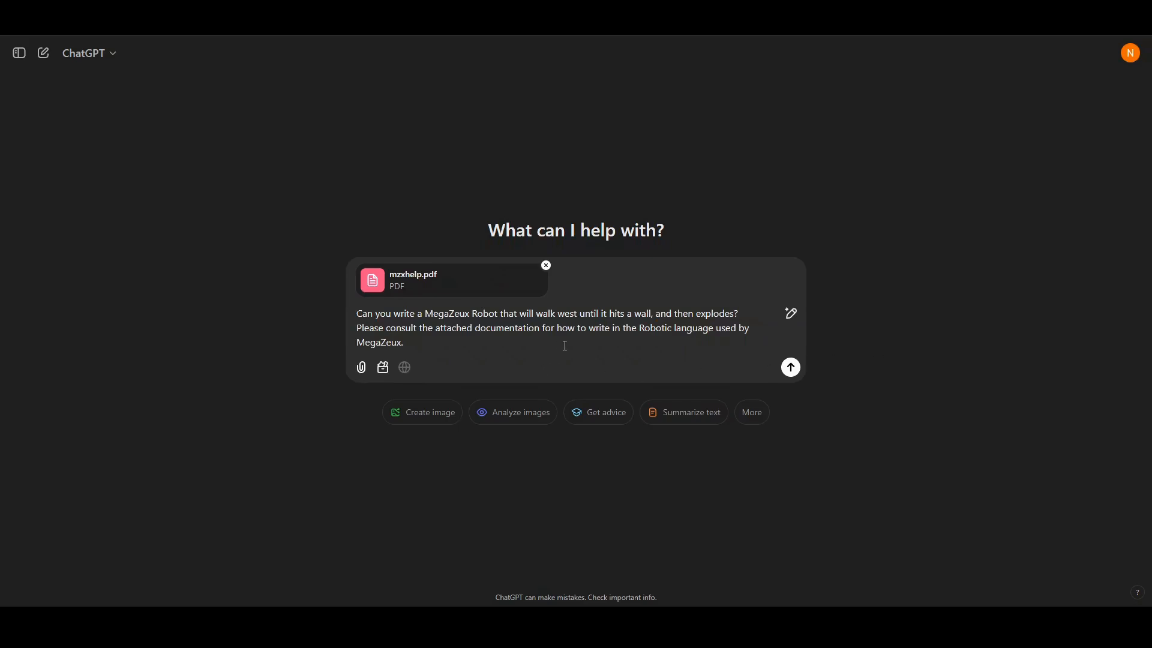
mouse_move(981, 321)
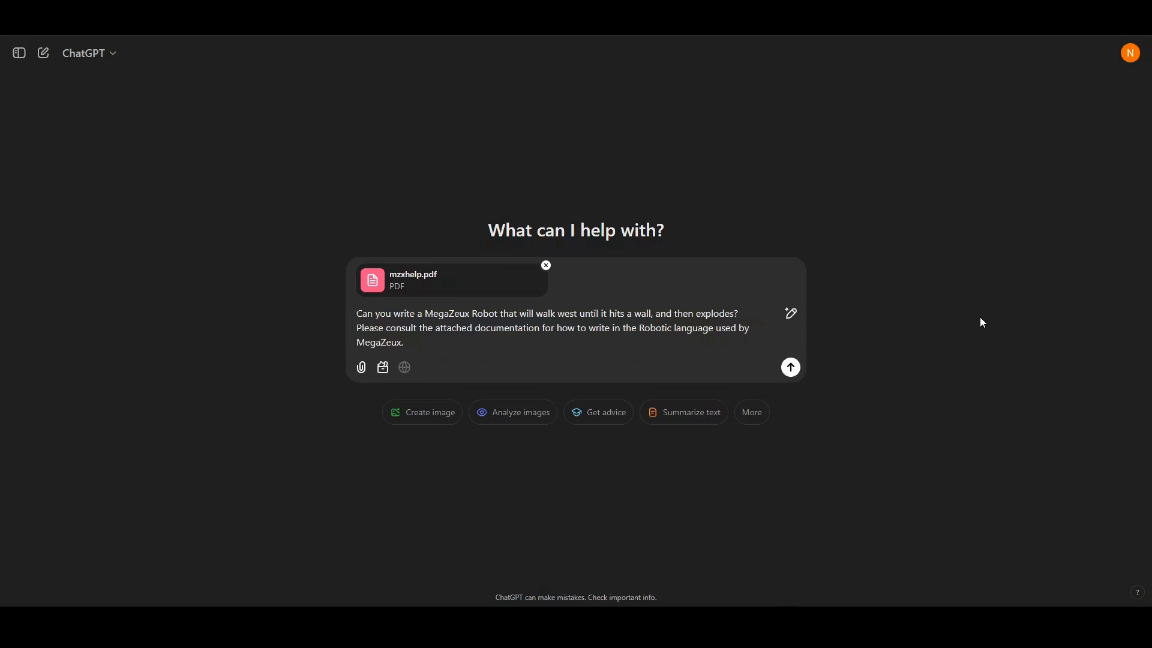
mouse_move(977, 324)
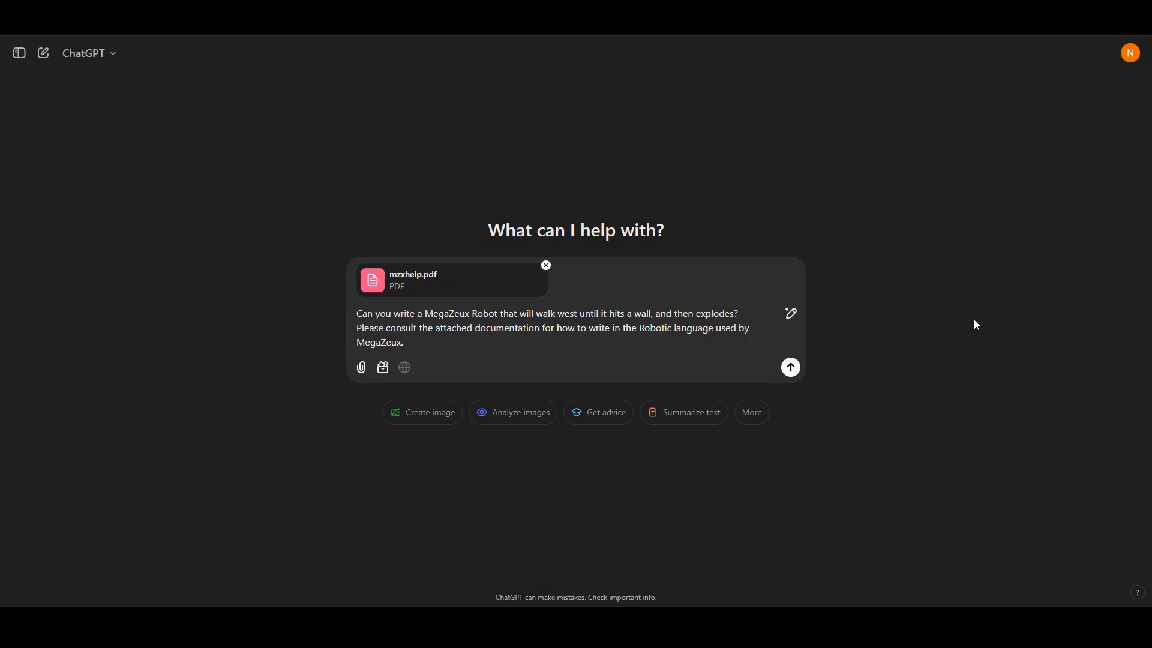
mouse_move(678, 236)
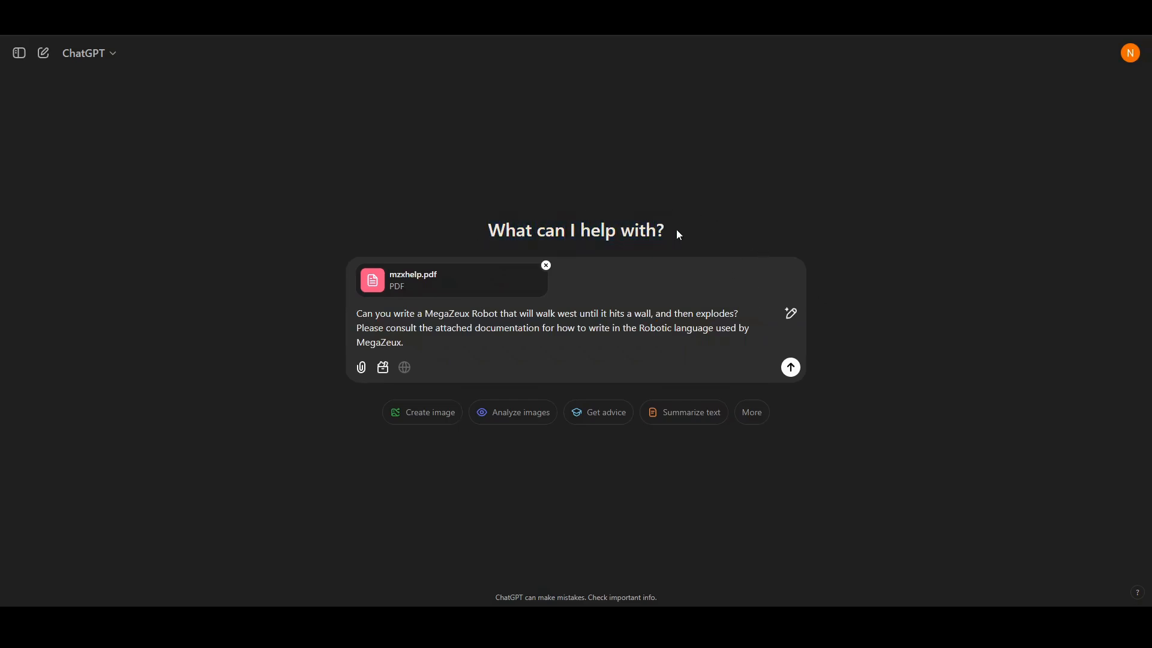
mouse_move(897, 517)
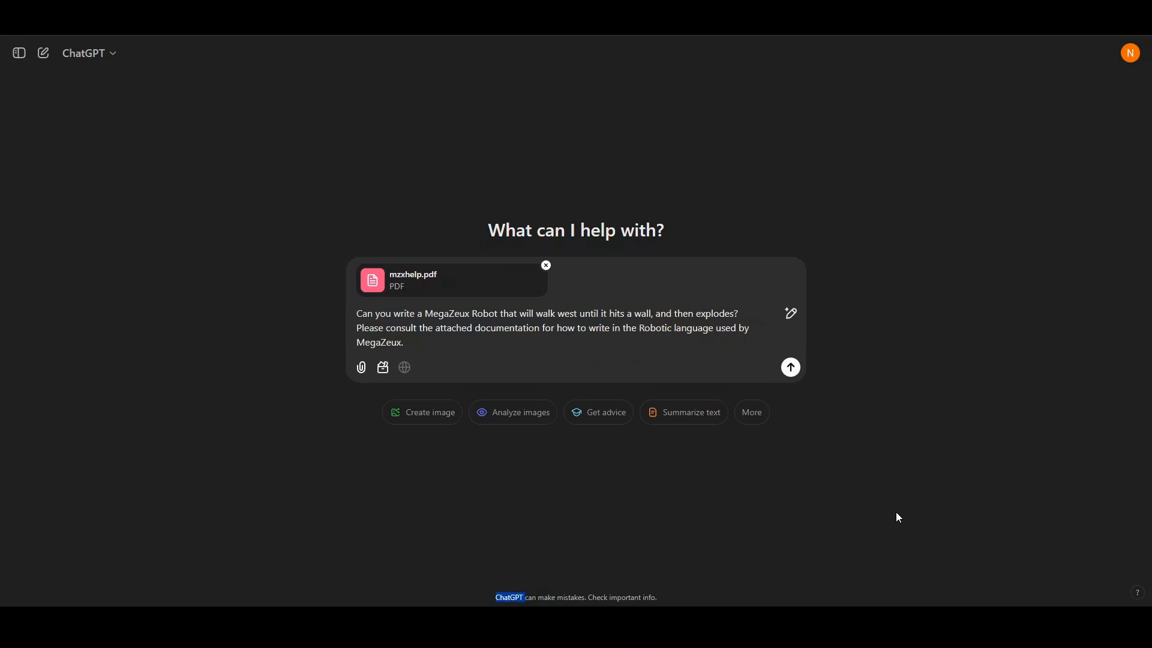
mouse_move(915, 511)
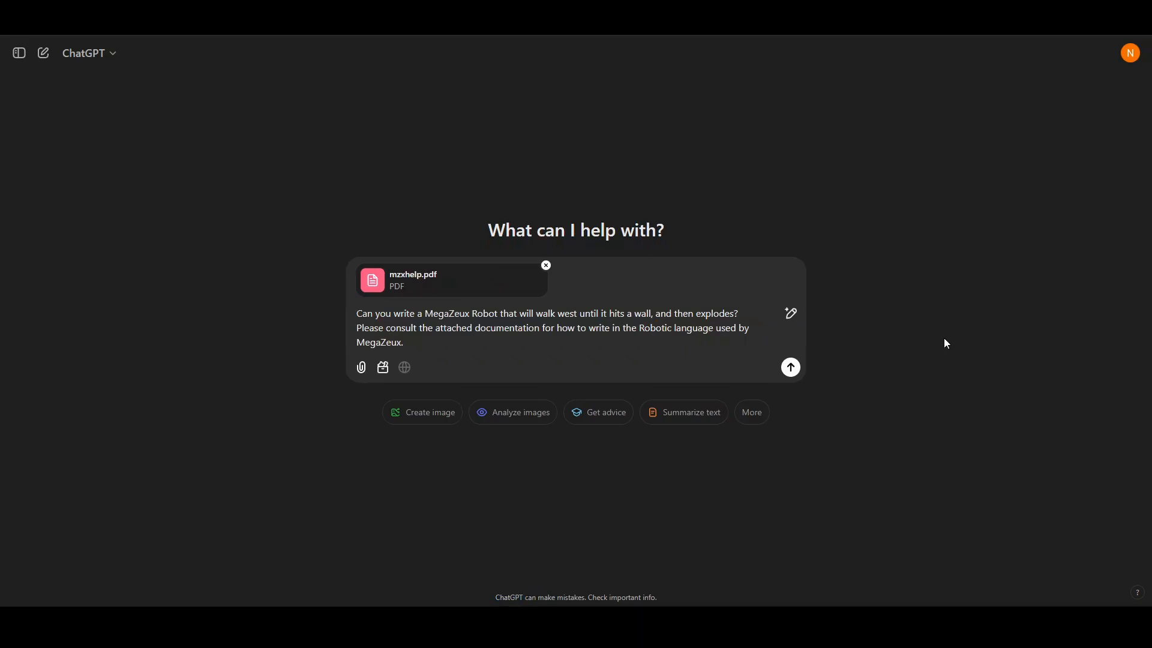
mouse_move(955, 333)
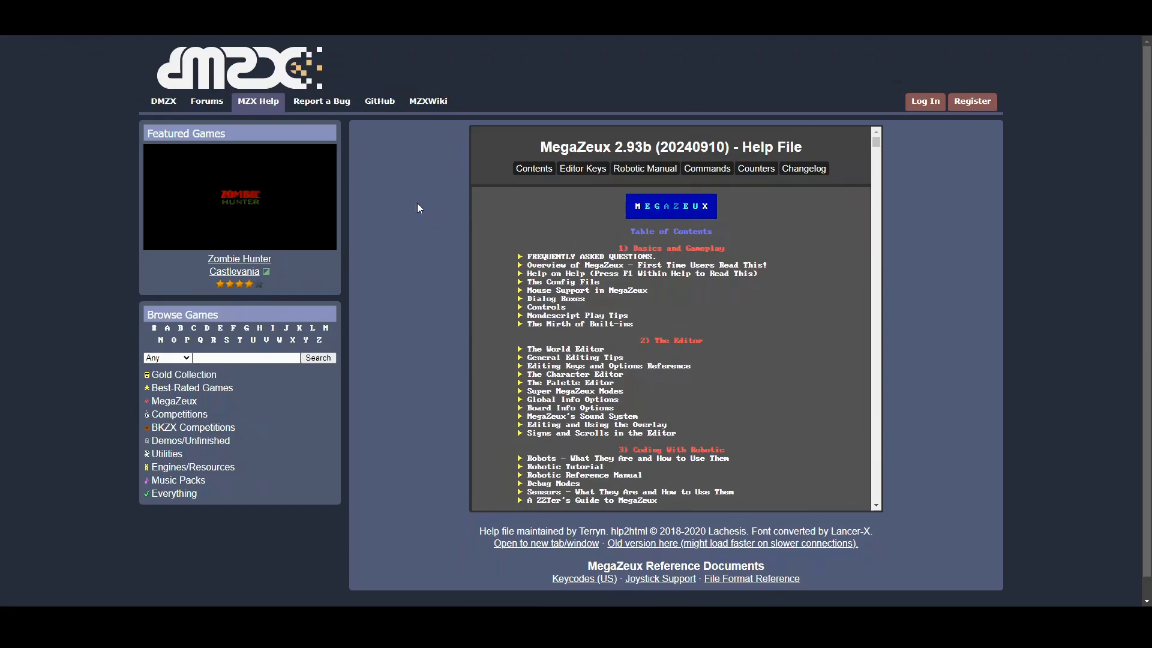
mouse_move(523, 149)
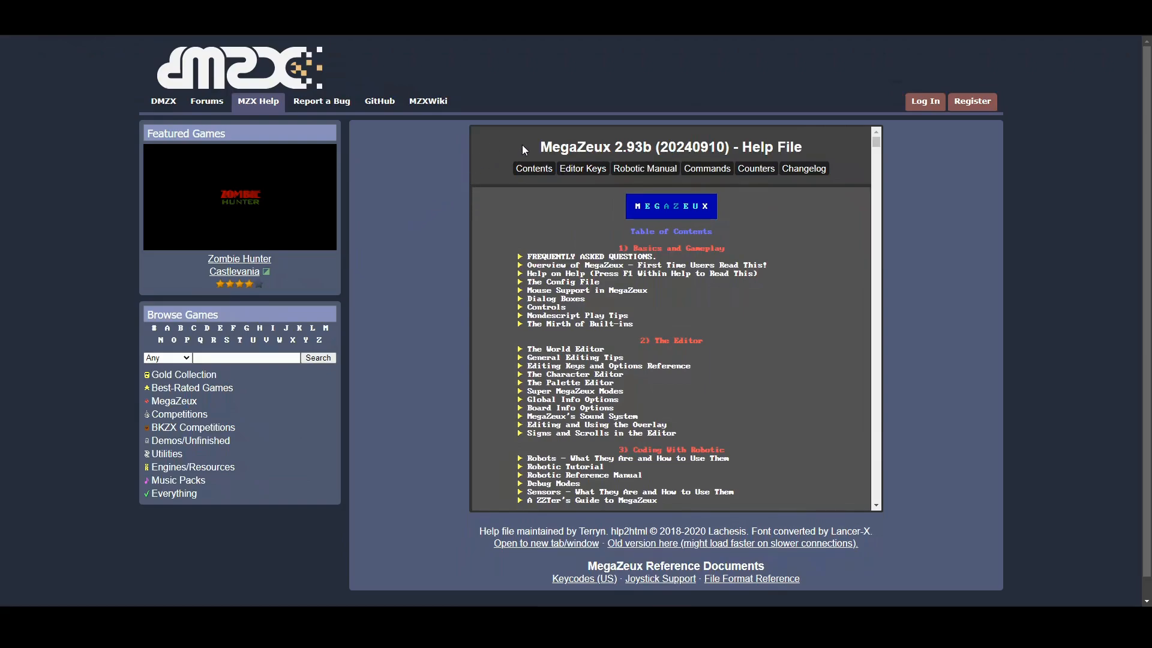
Navigate from the MZX Help page to the Doom Spire game entry.
double_click(573, 146)
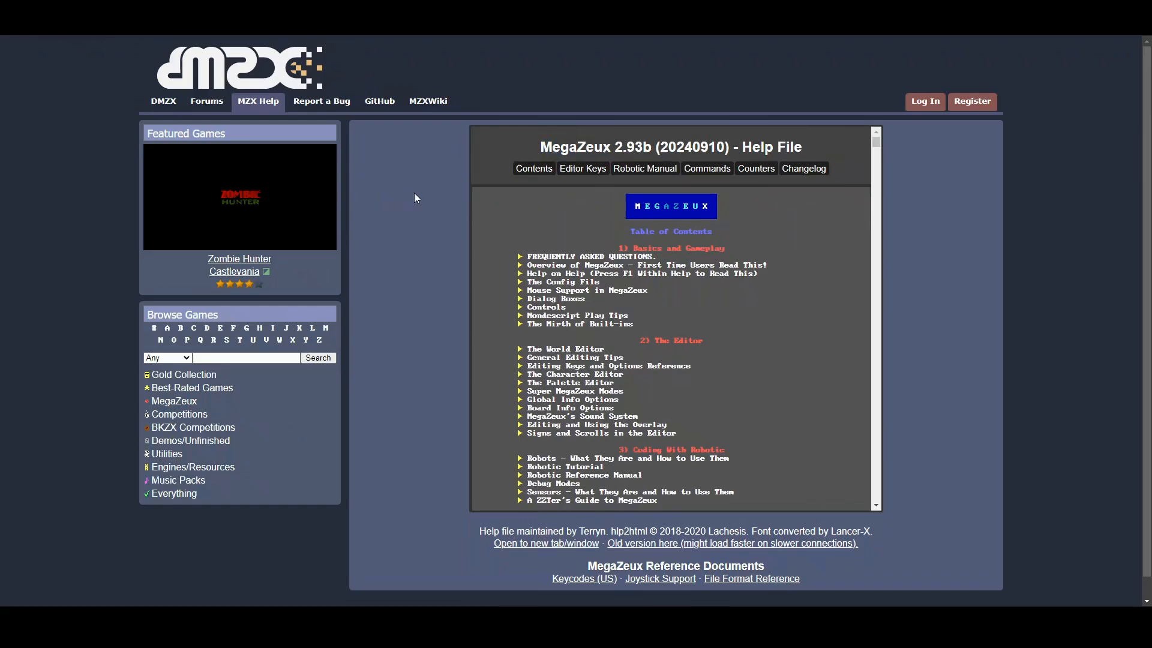
mouse_move(340, 328)
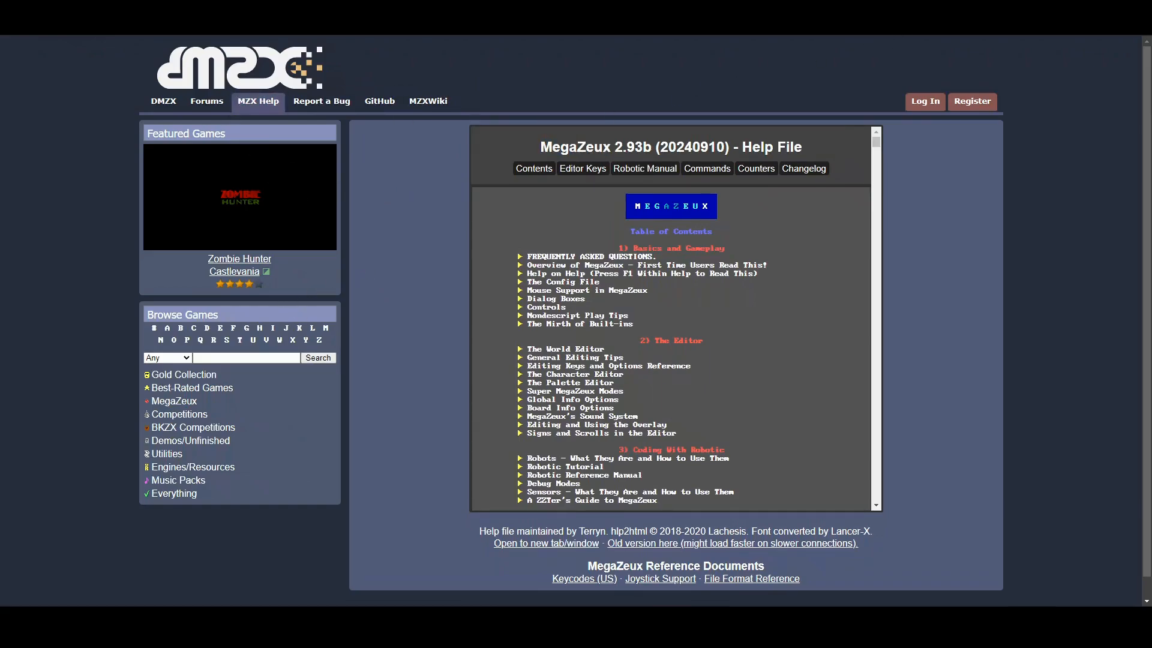
left_click(163, 101)
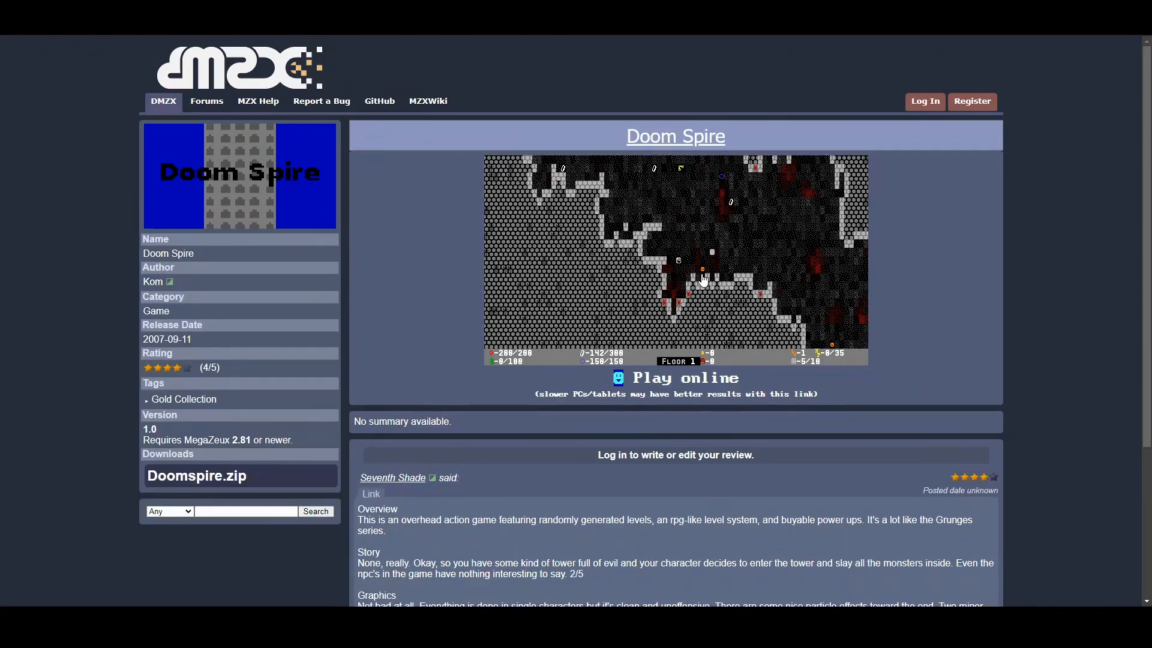
Start the Doom Spire game in the browser player.
left_click(685, 378)
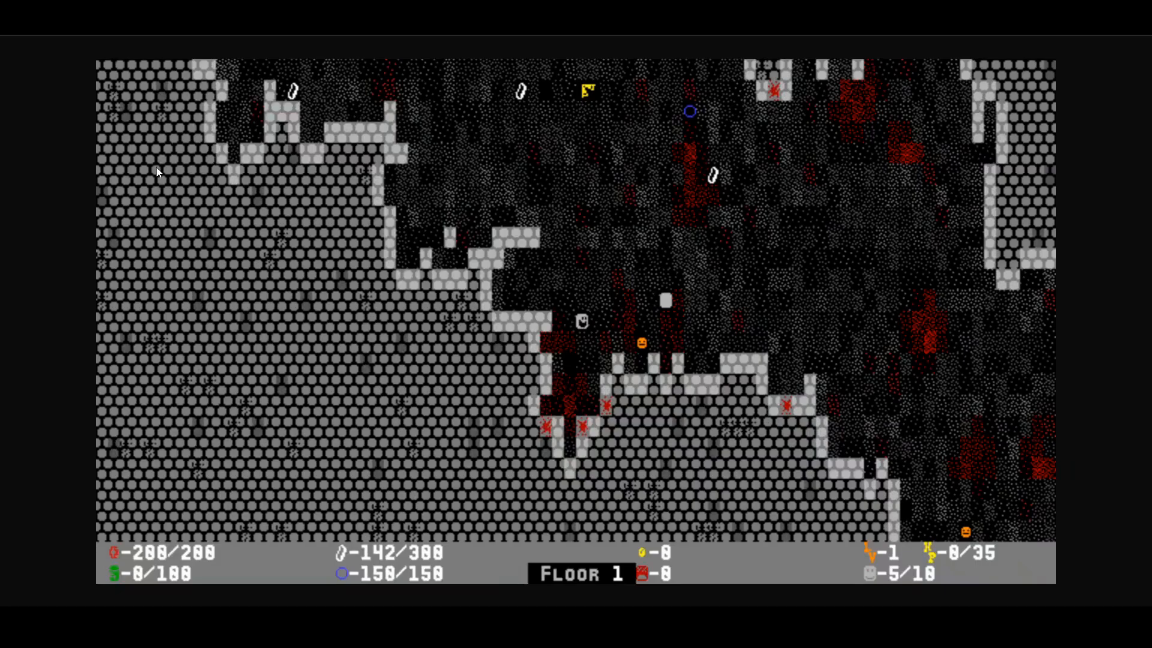
mouse_move(597, 391)
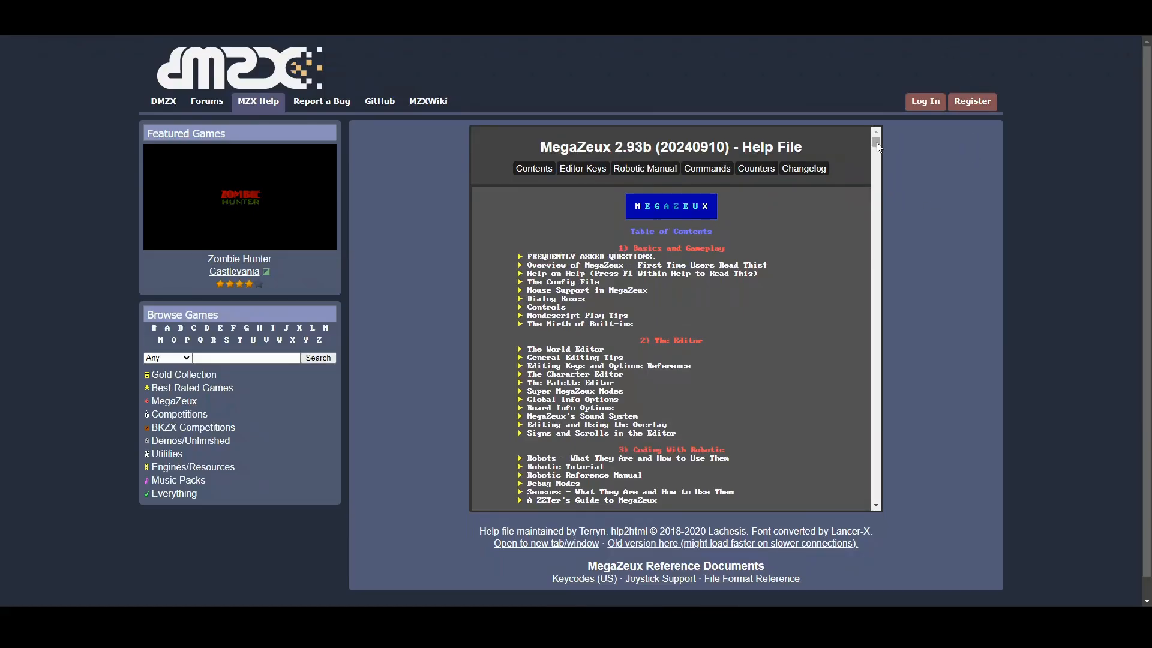
scroll("down", 3)
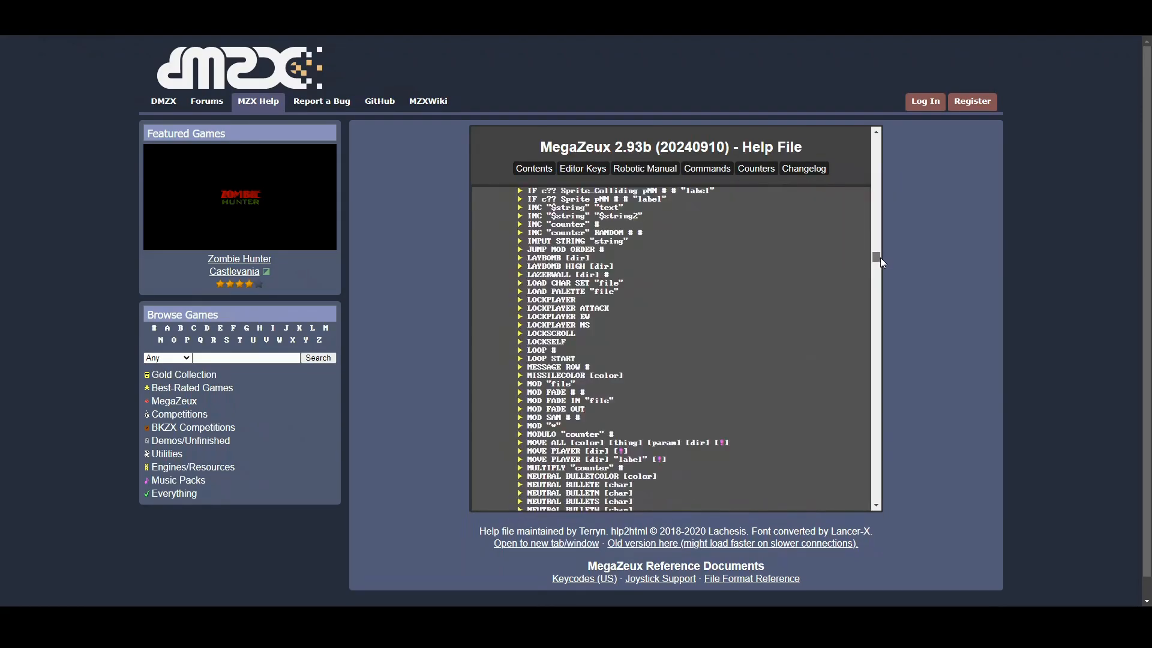
scroll("down", 3)
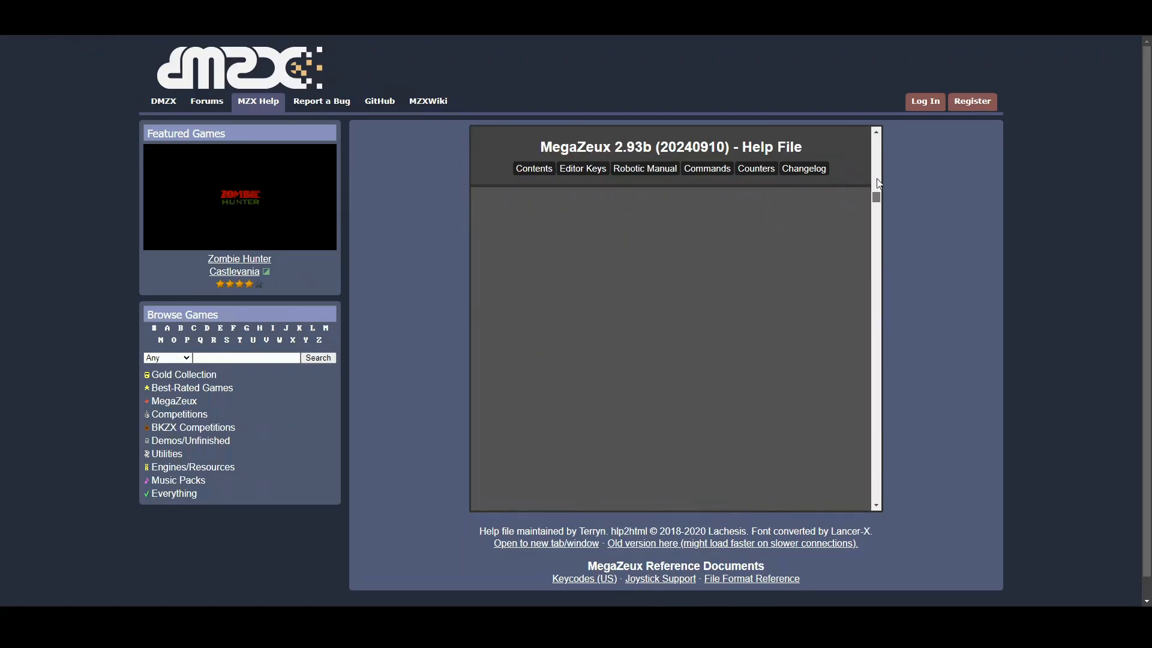
left_click(533, 168)
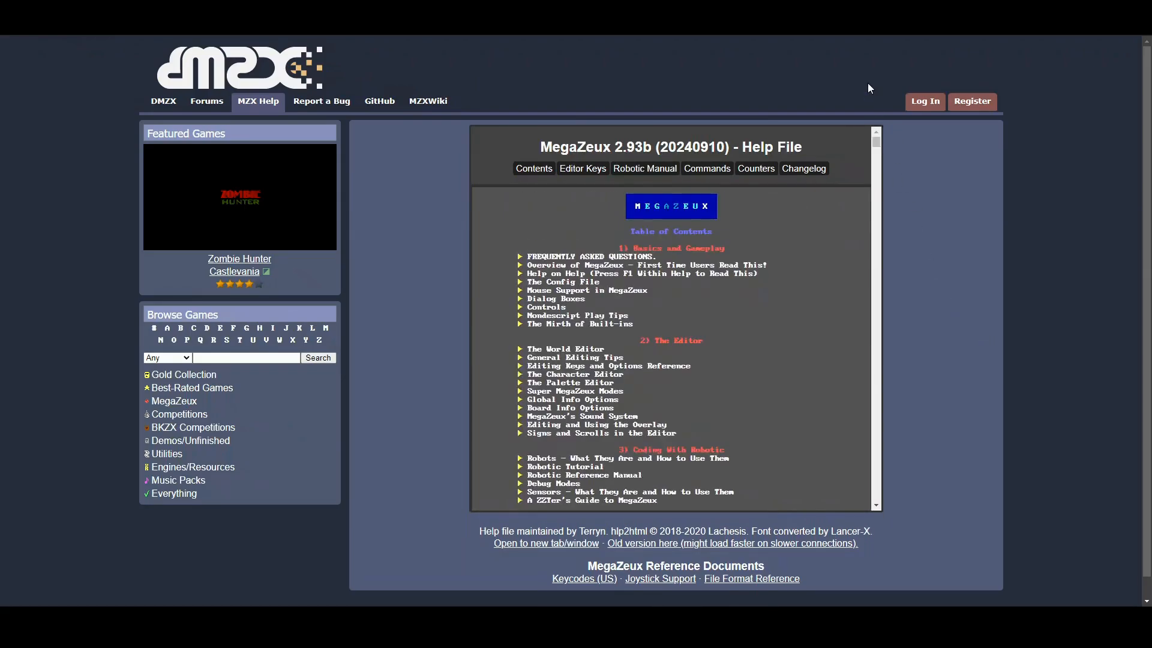
mouse_move(756, 324)
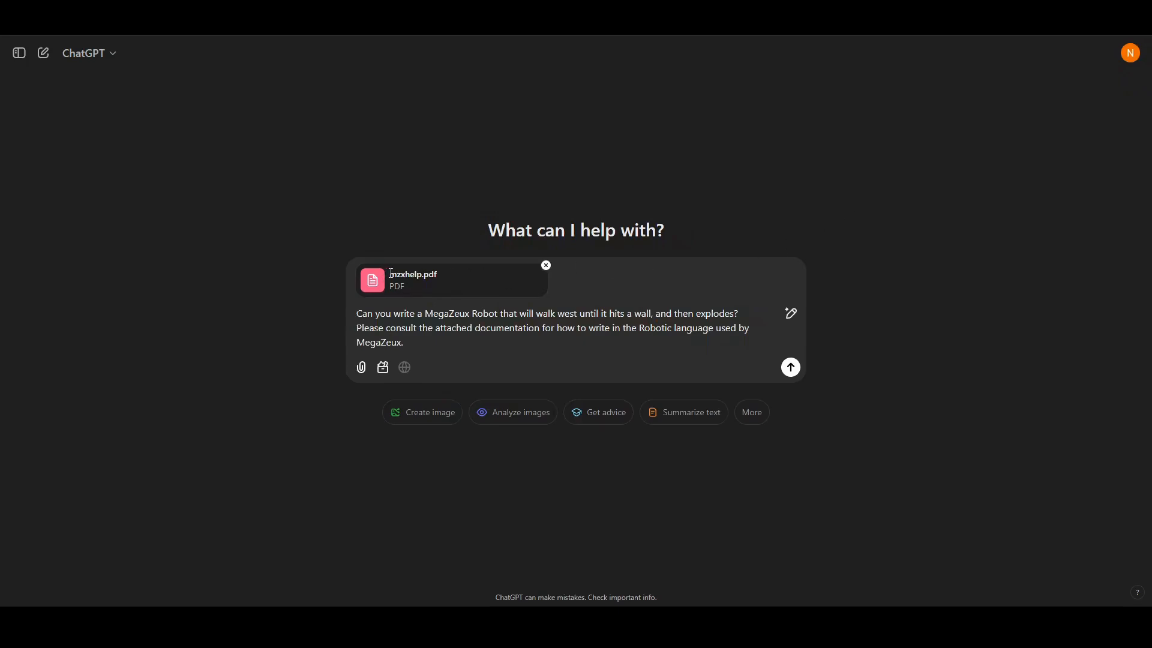
double_click(426, 313)
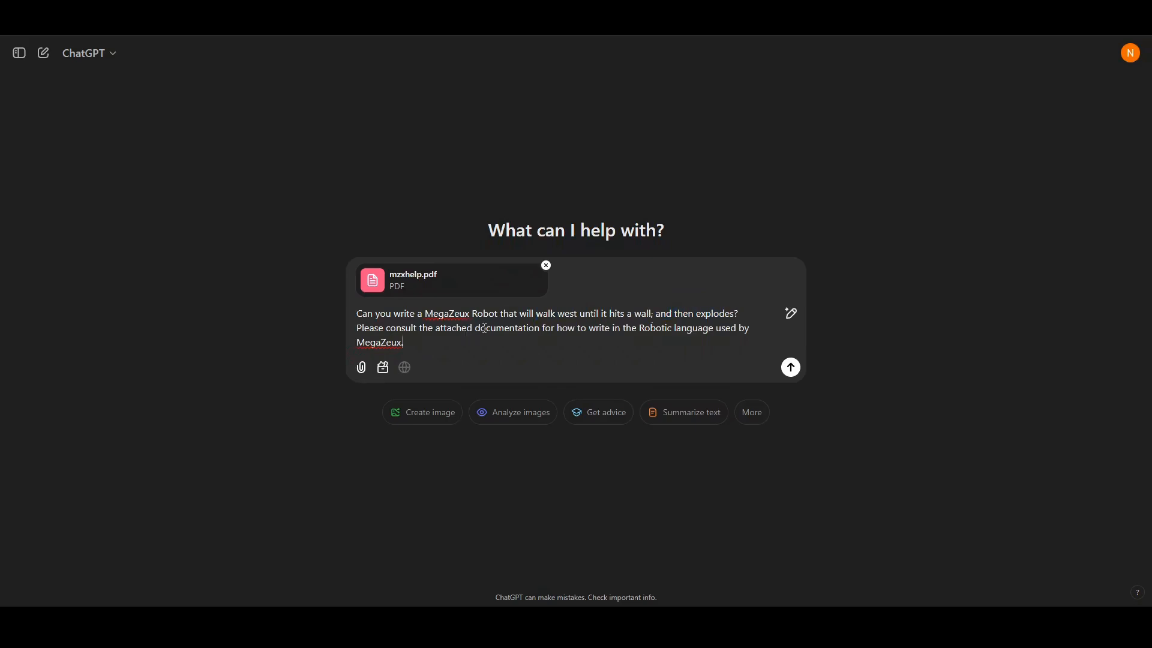
double_click(485, 313)
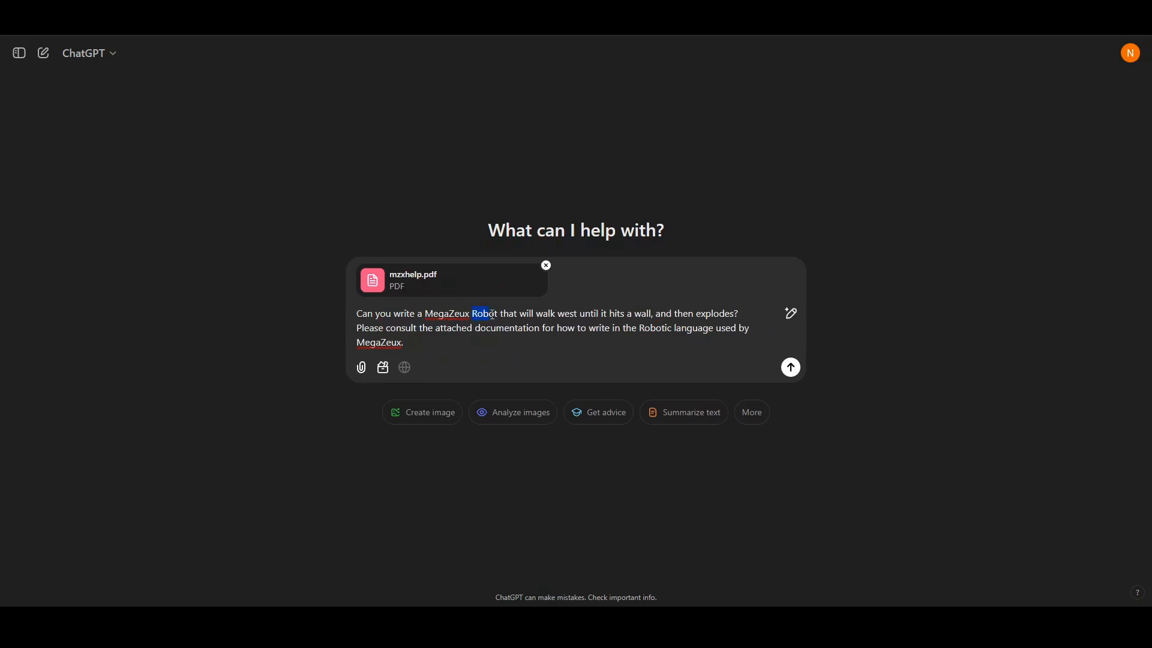
left_click(629, 333)
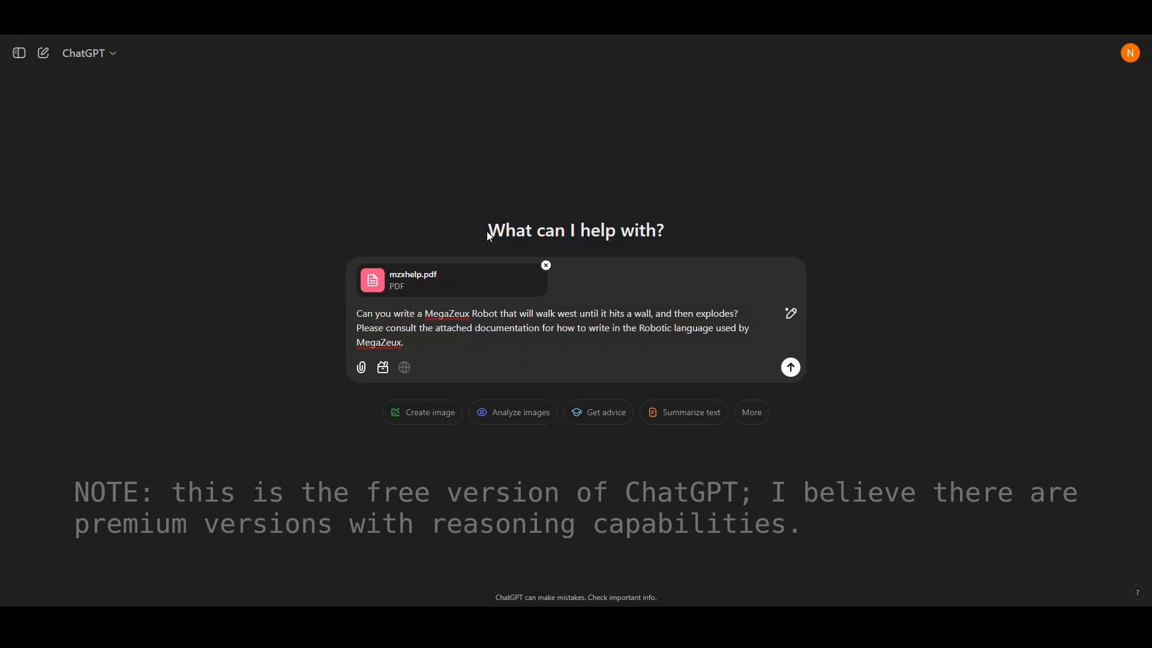
mouse_move(913, 360)
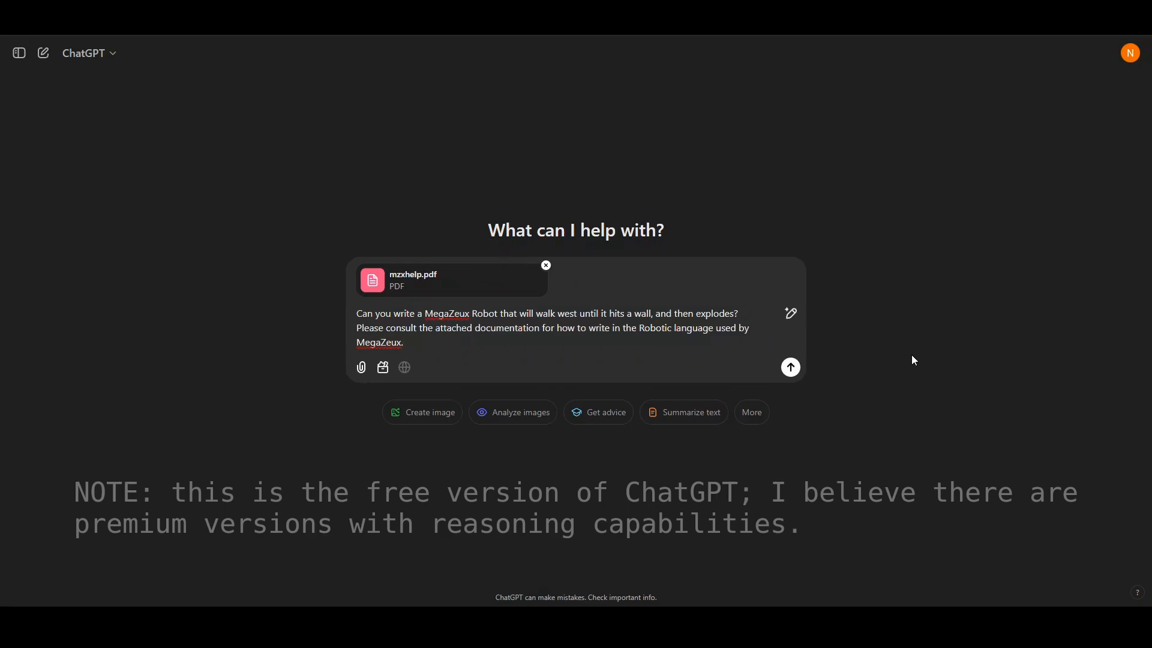
mouse_move(881, 372)
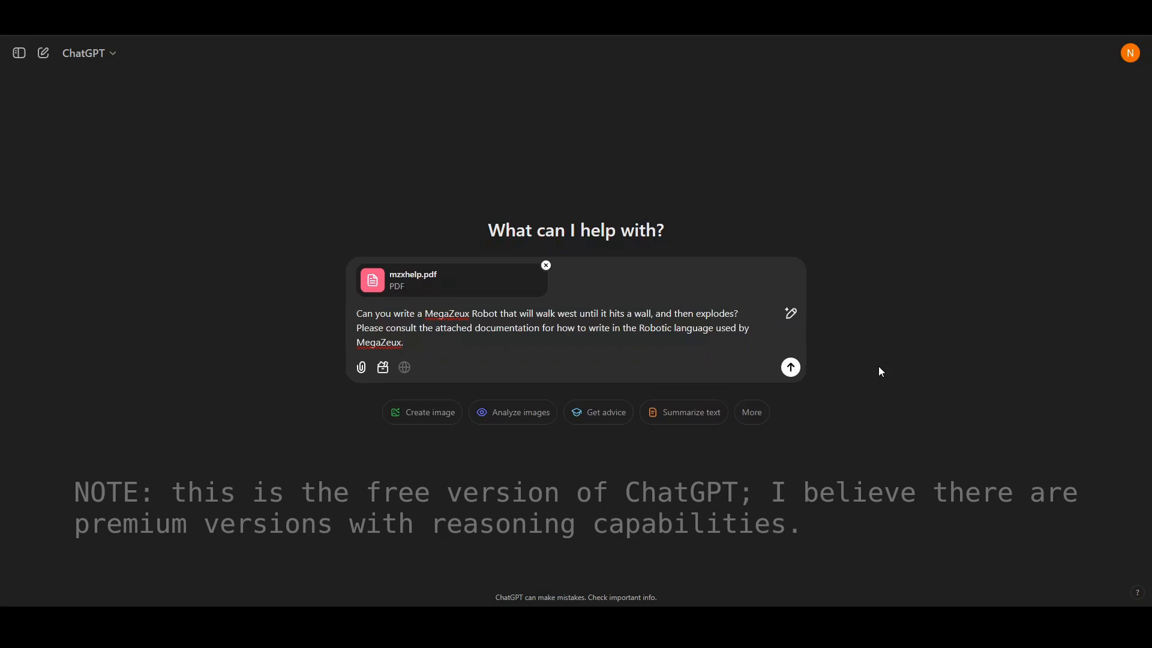
mouse_move(824, 386)
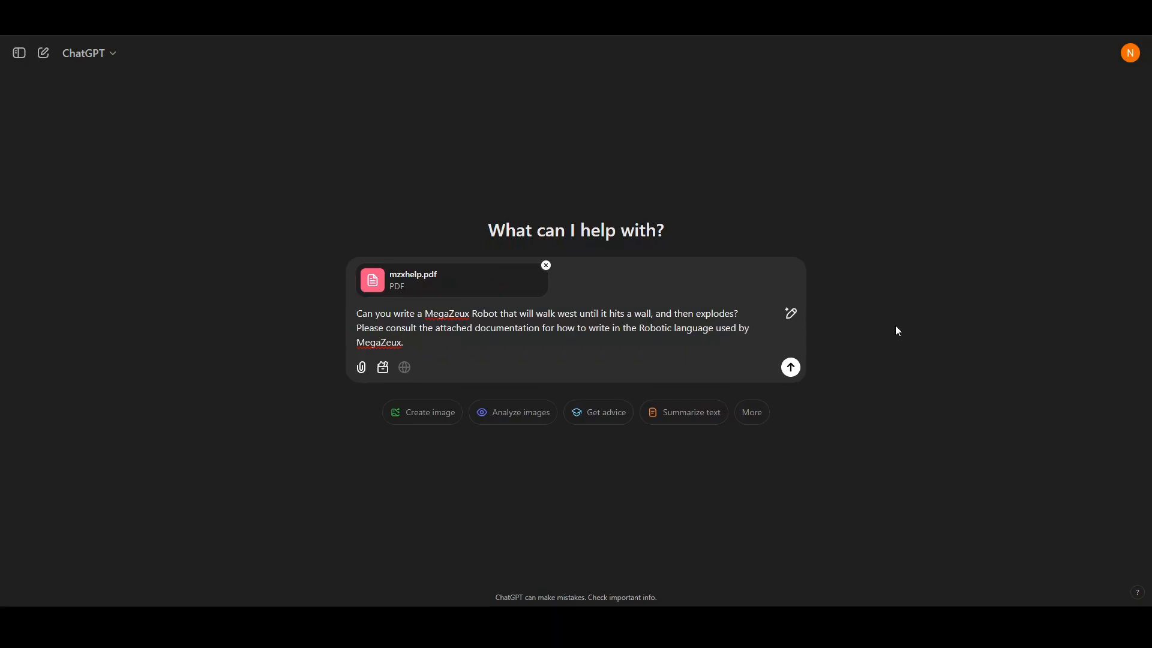
left_click(790, 367)
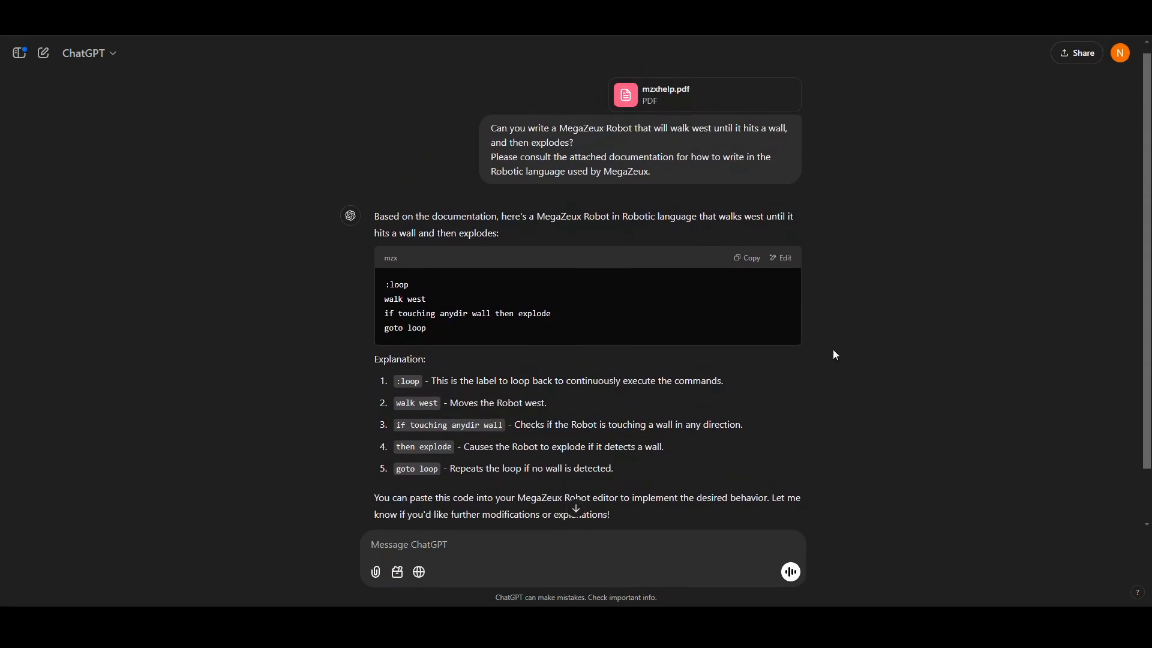
scroll("down", 3)
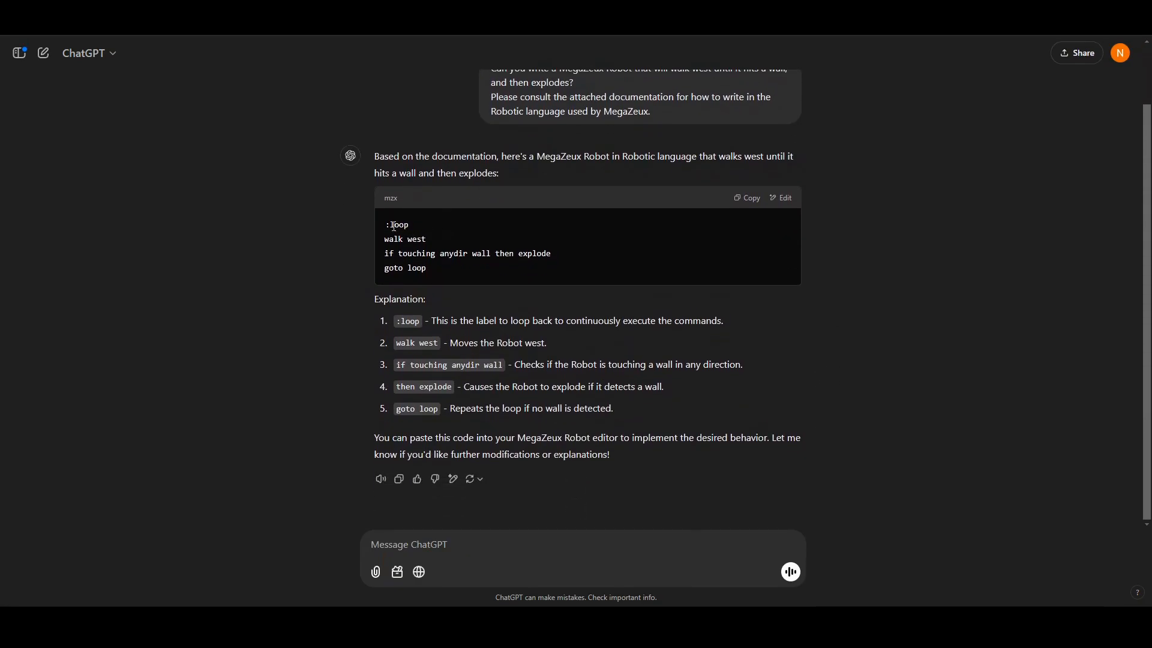
mouse_move(446, 270)
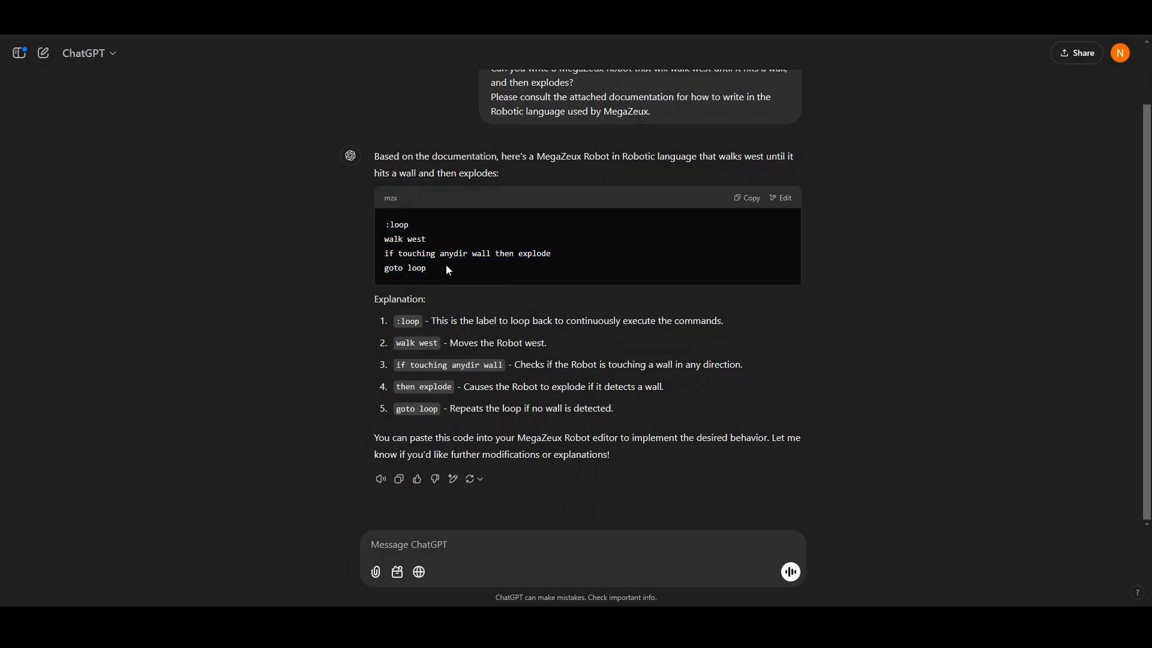
mouse_move(487, 276)
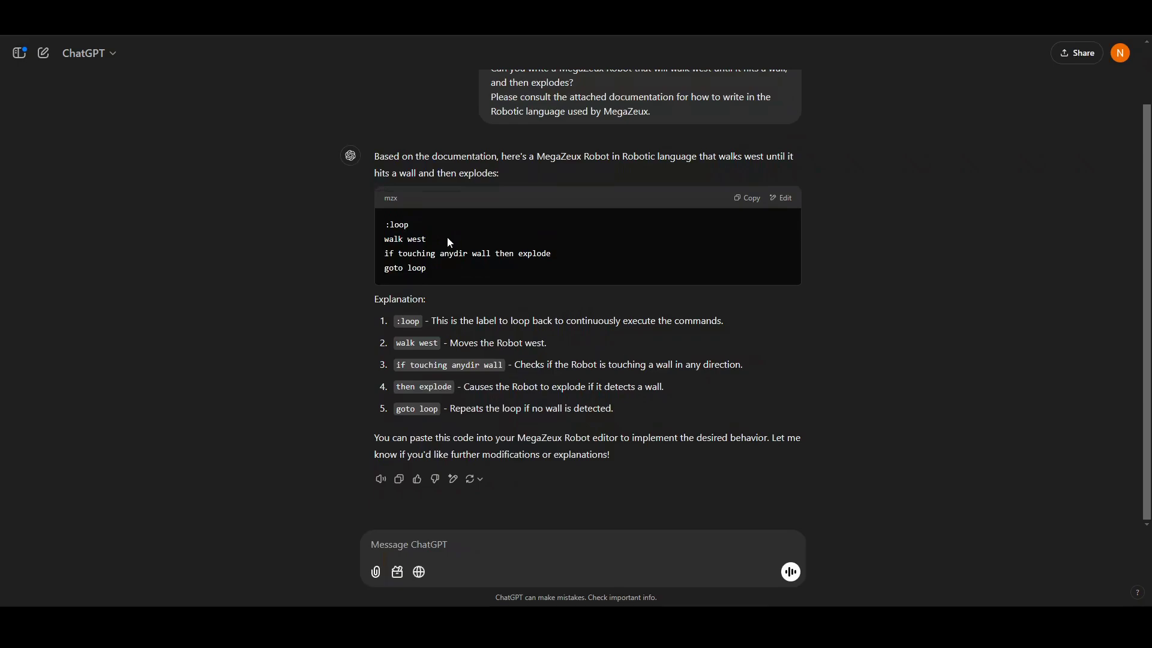
mouse_move(446, 244)
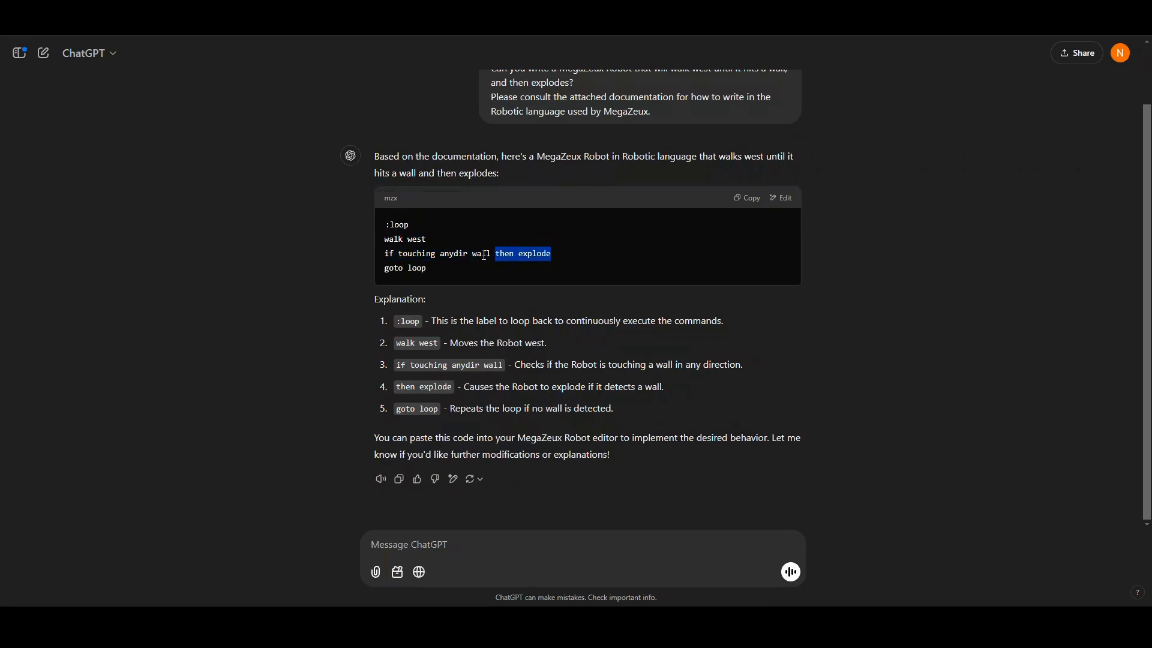
left_click(492, 279)
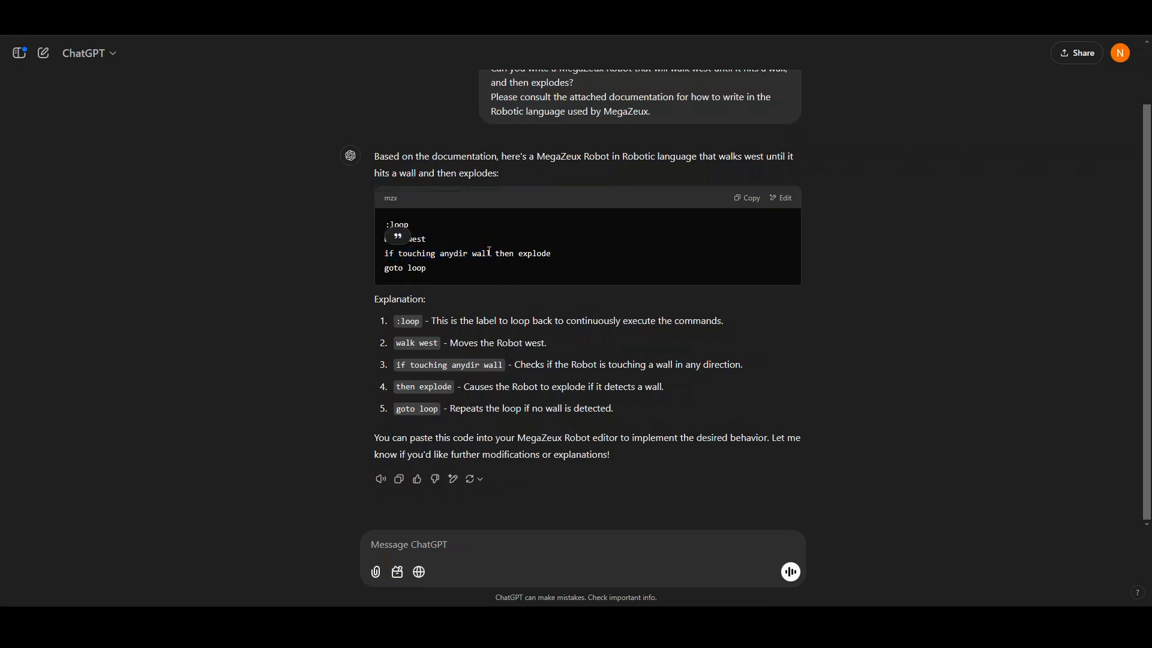
double_click(396, 225)
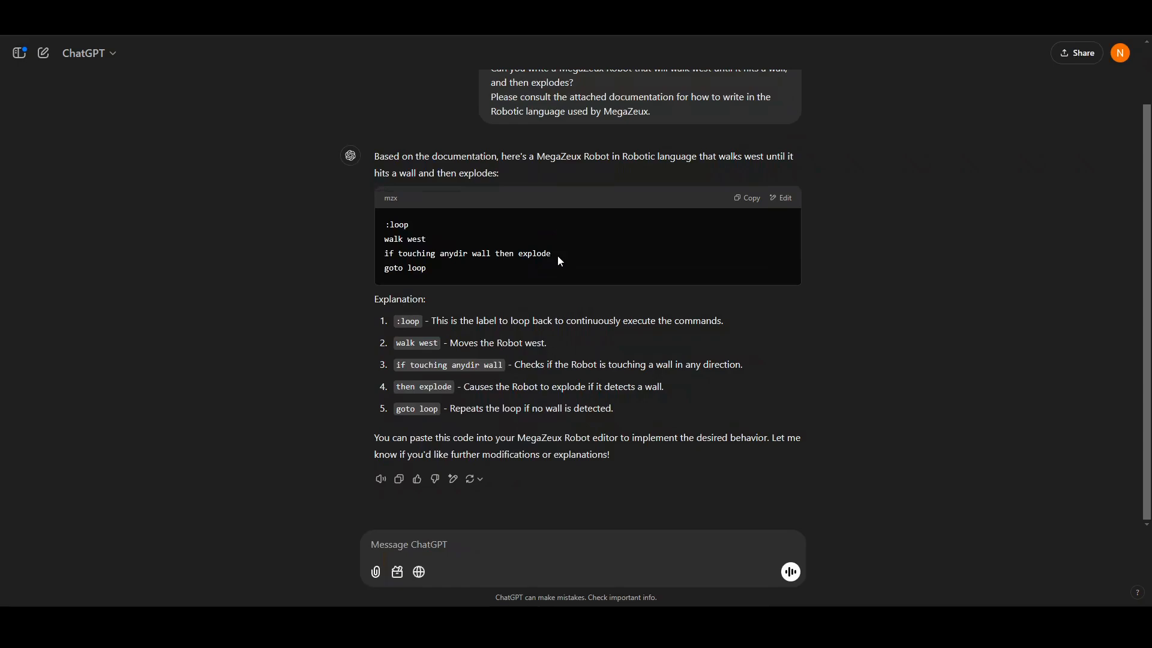
mouse_move(555, 259)
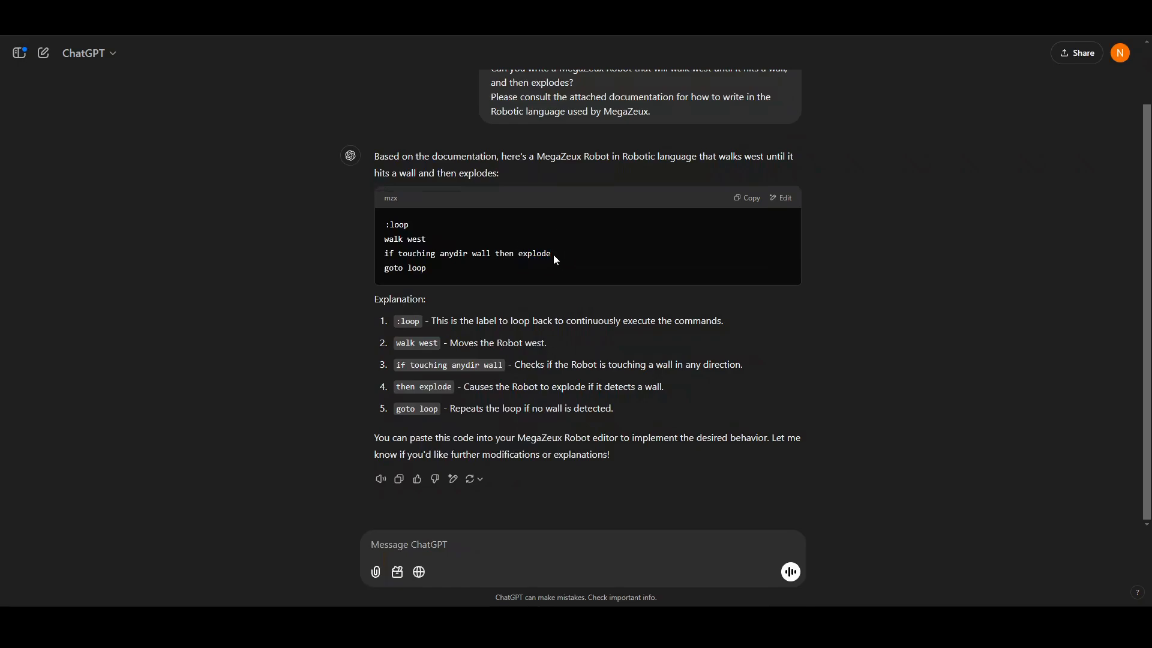
mouse_move(382, 292)
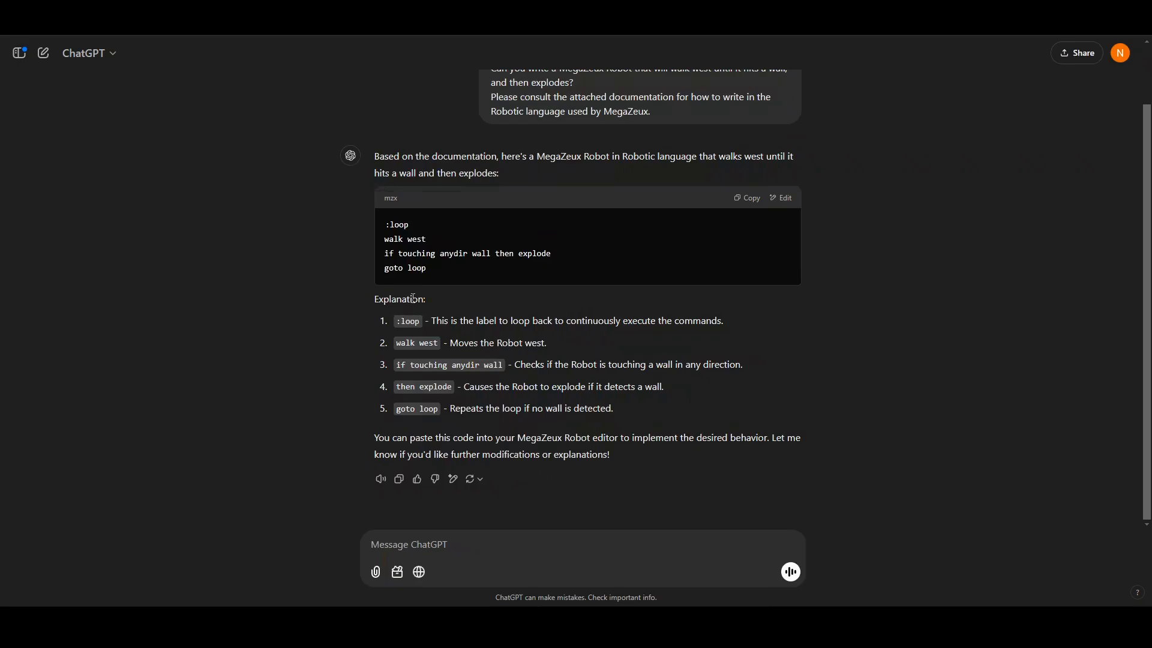
mouse_move(423, 298)
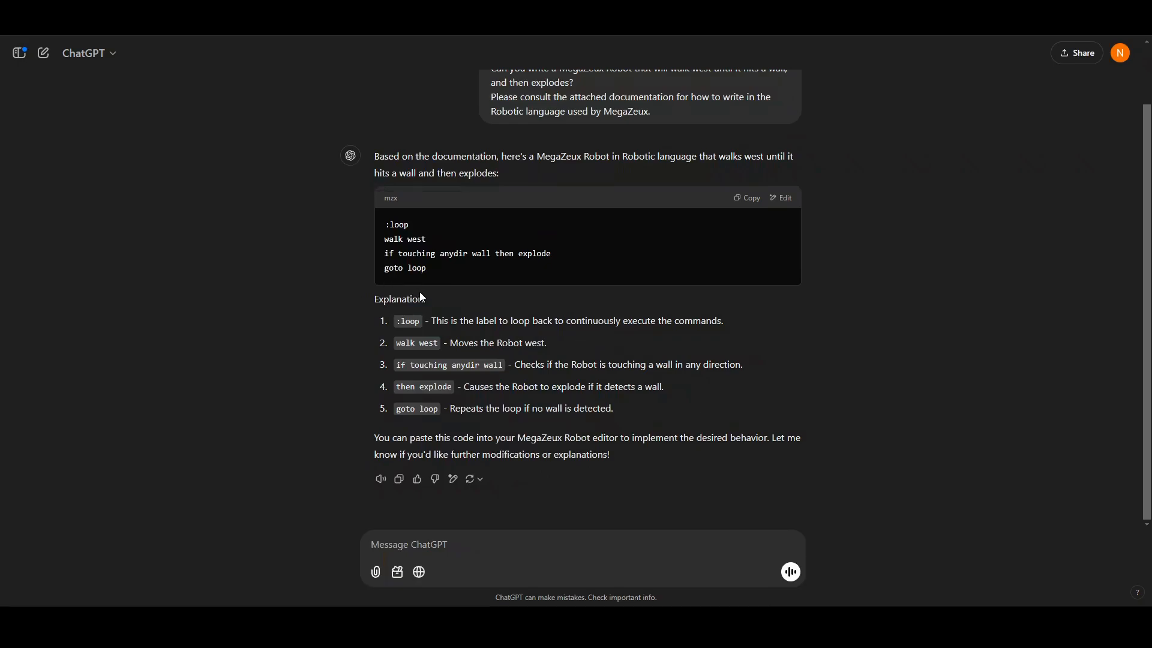
mouse_move(430, 295)
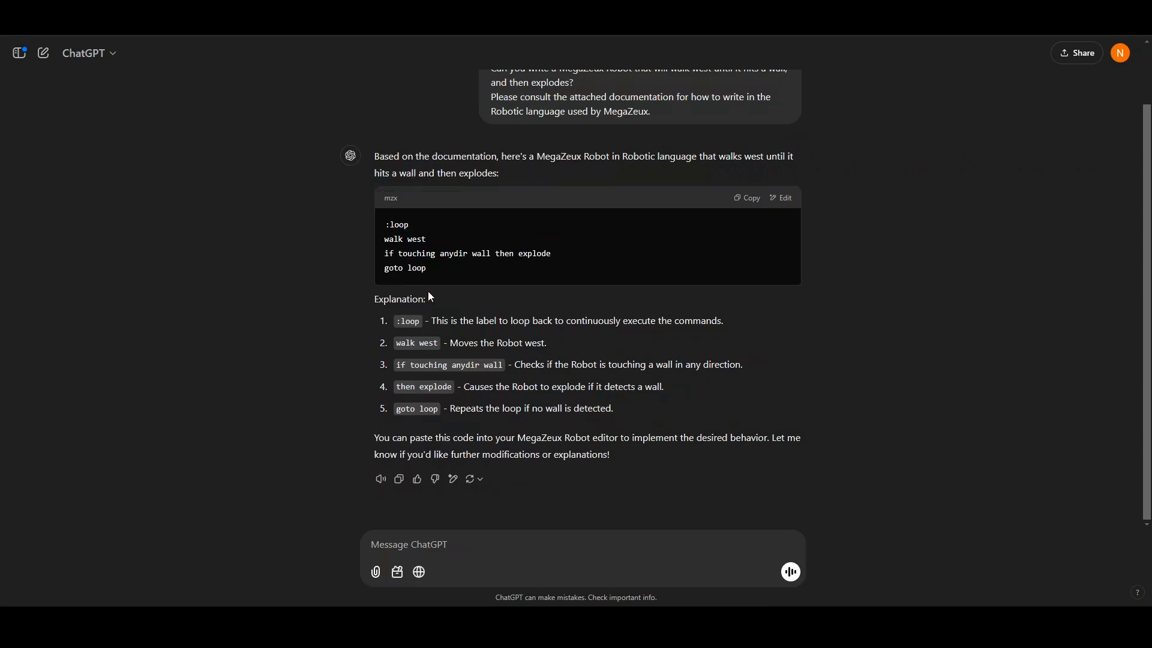
mouse_move(452, 299)
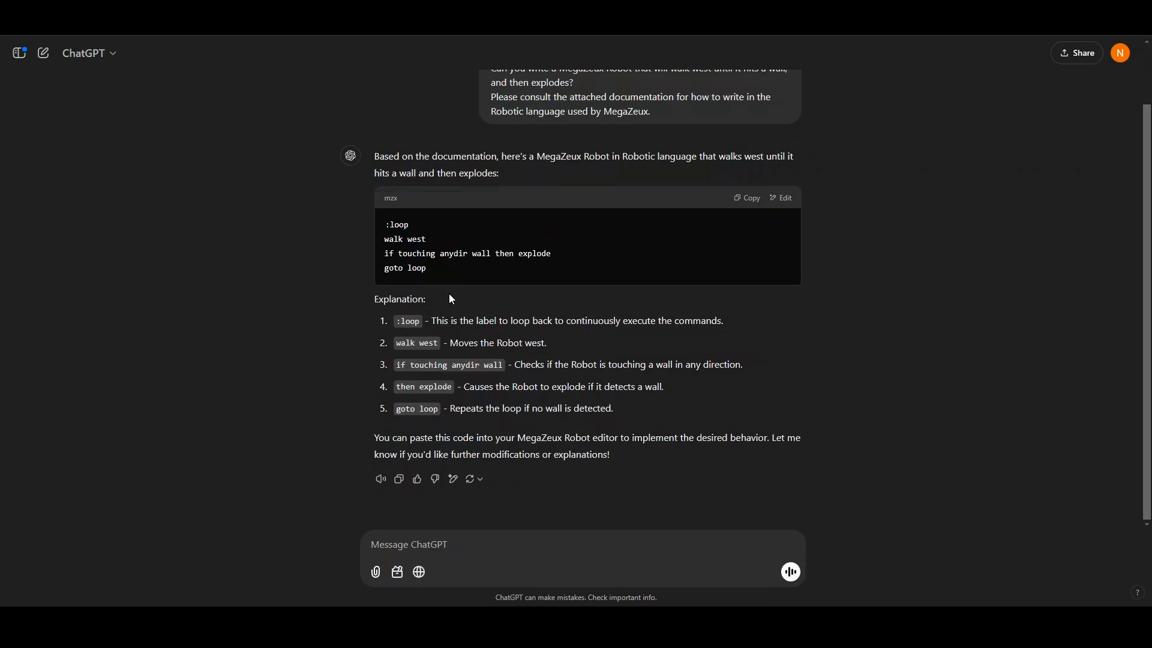
left_click_drag(397, 254, 492, 253)
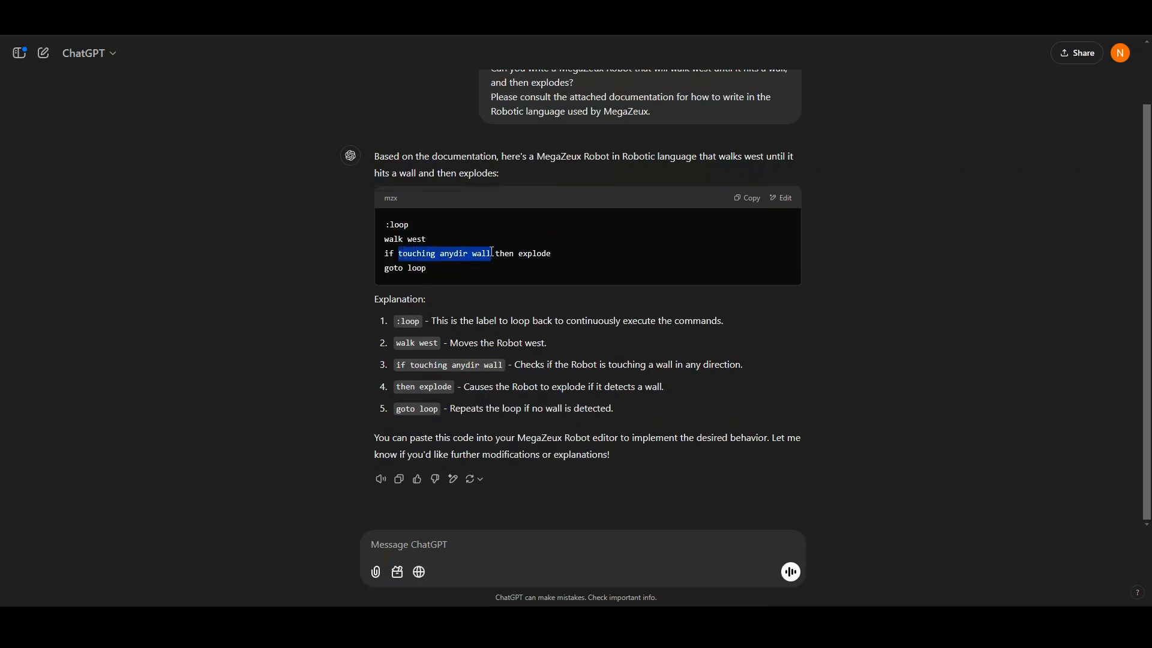
left_click(469, 271)
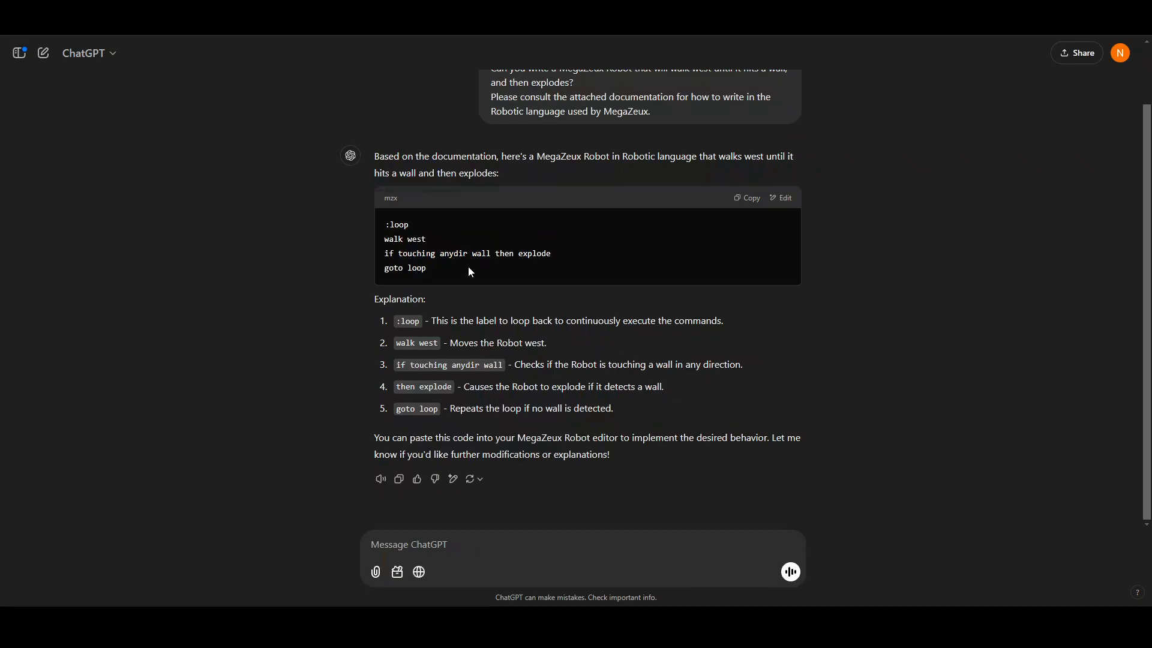
mouse_move(744, 260)
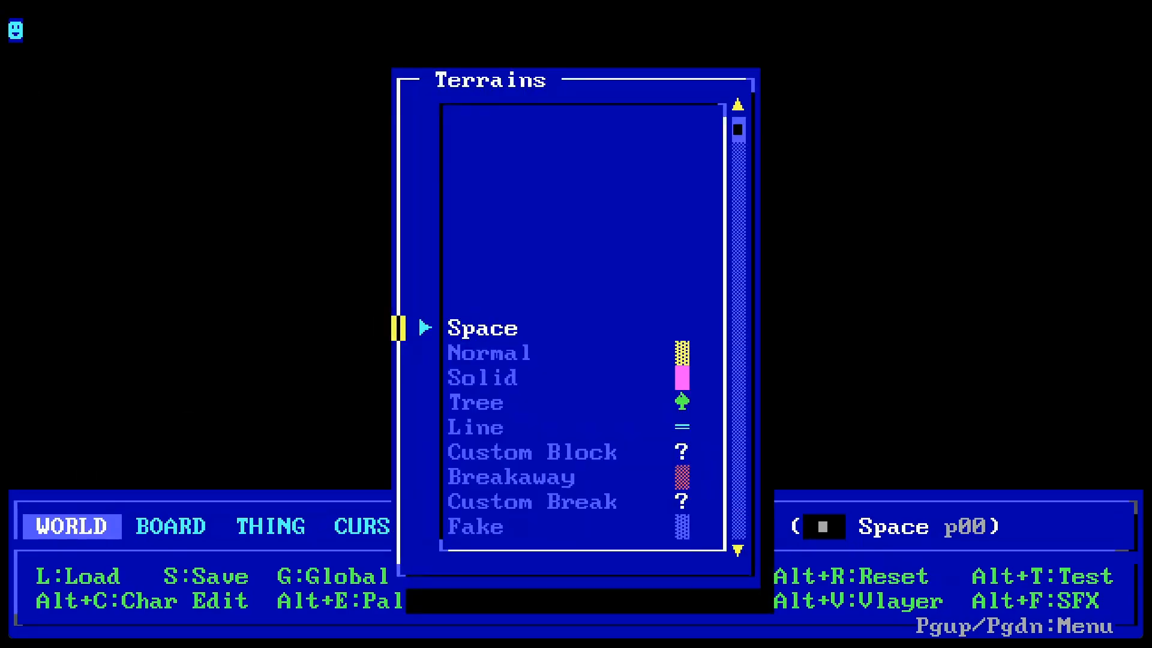
Choose Robot from the board editor's placement list to add a new robot.
left_click(489, 353)
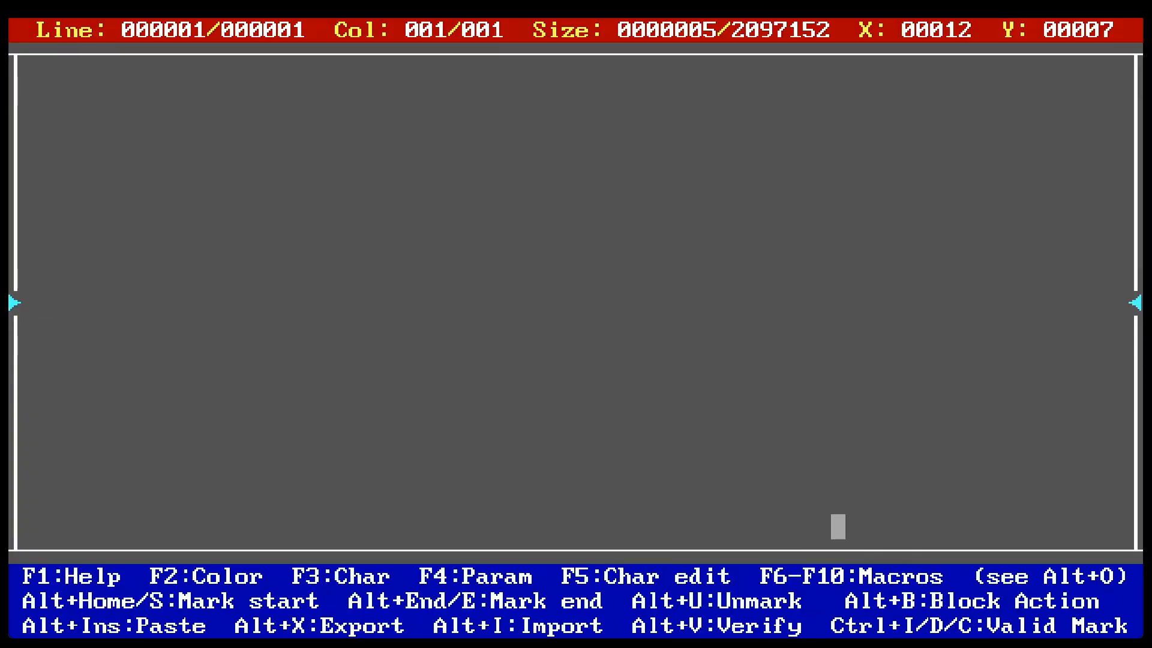
Enter ChatGPT's script: ':loop', 'walk west', the anydir wall-touch explode check and 'goto loop'.
type(":loop\"")
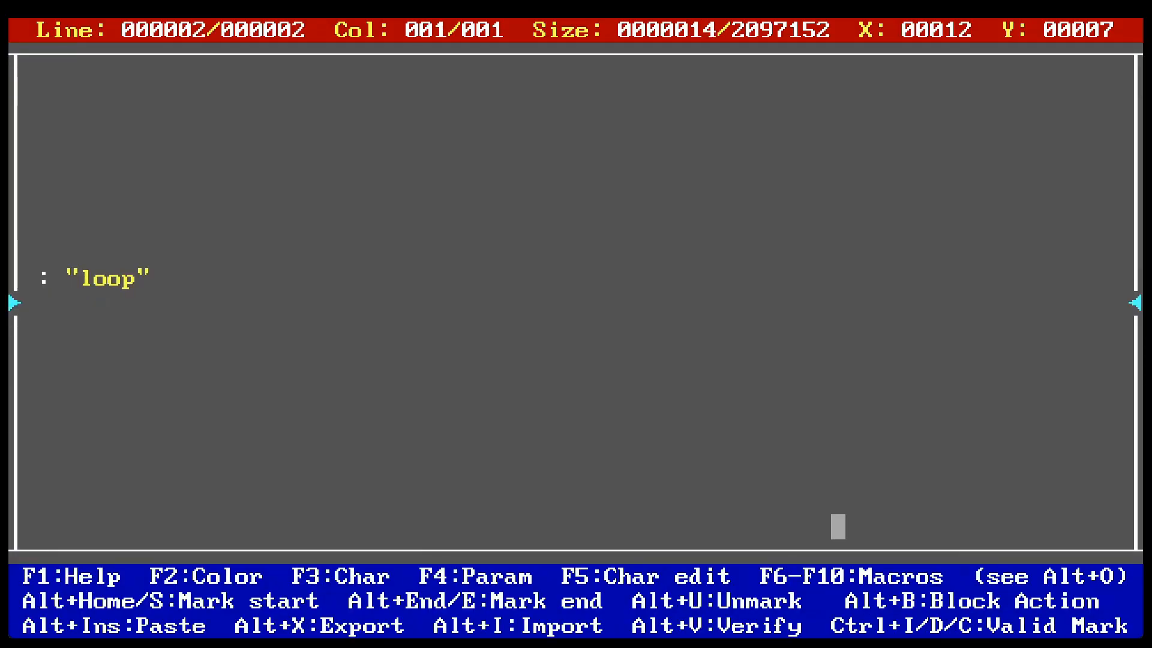
type("walk west")
type("if touching anydir wall then explode")
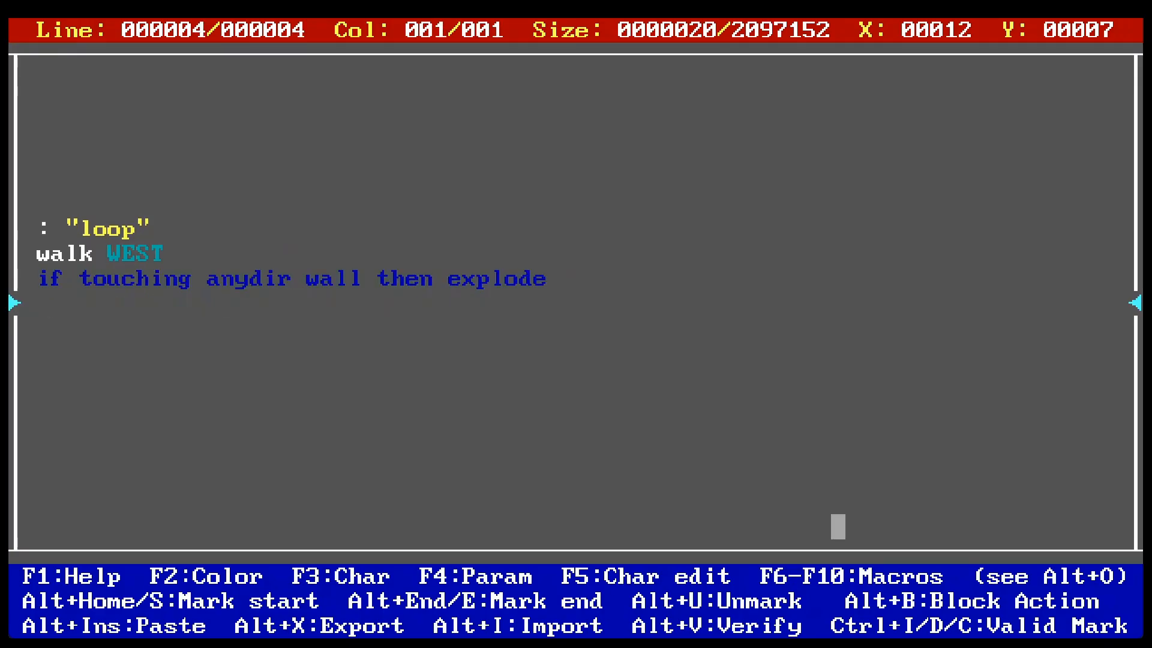
type("got")
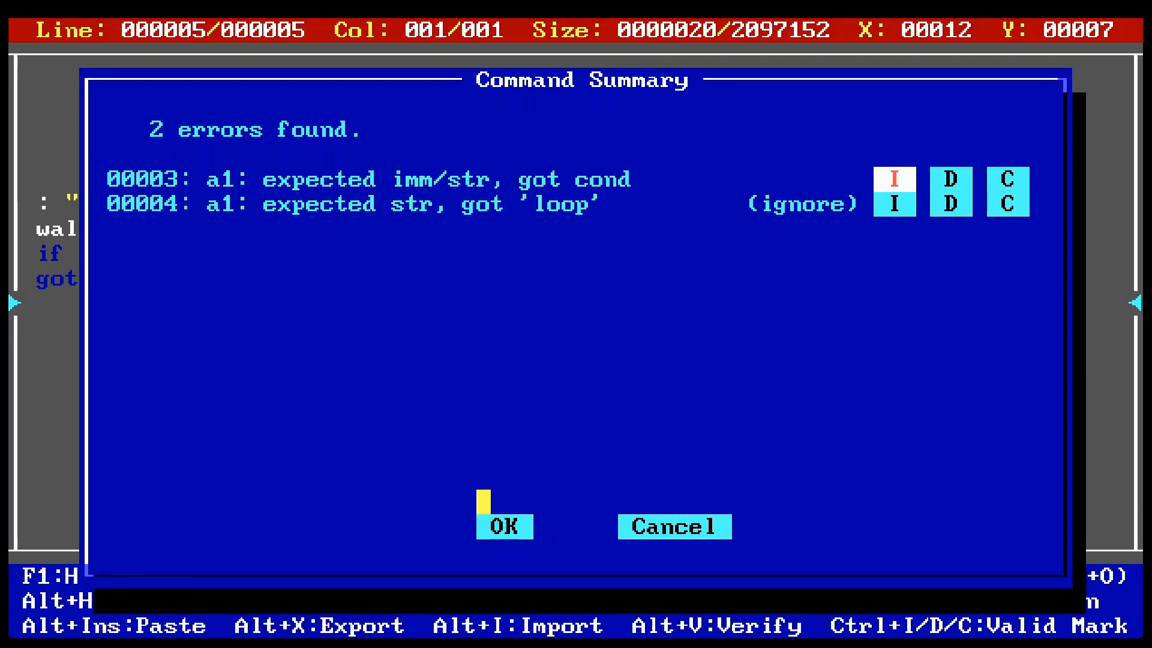
Acknowledge the Command Summary reporting two errors on lines 3 and 4.
left_click(504, 526)
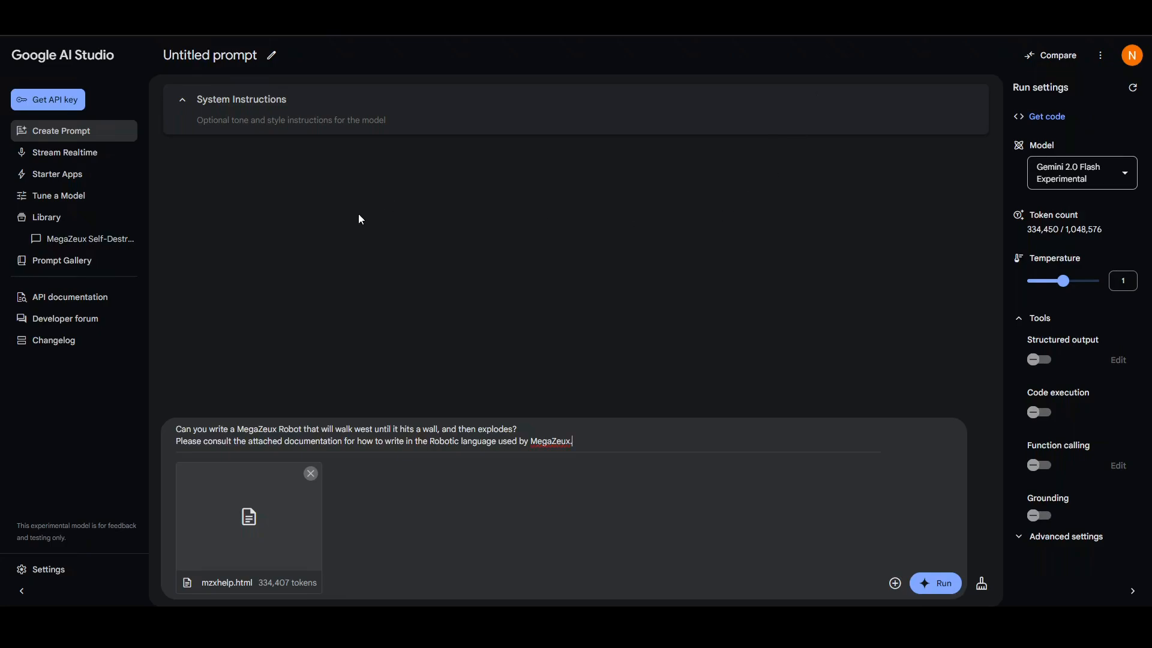
mouse_move(976, 201)
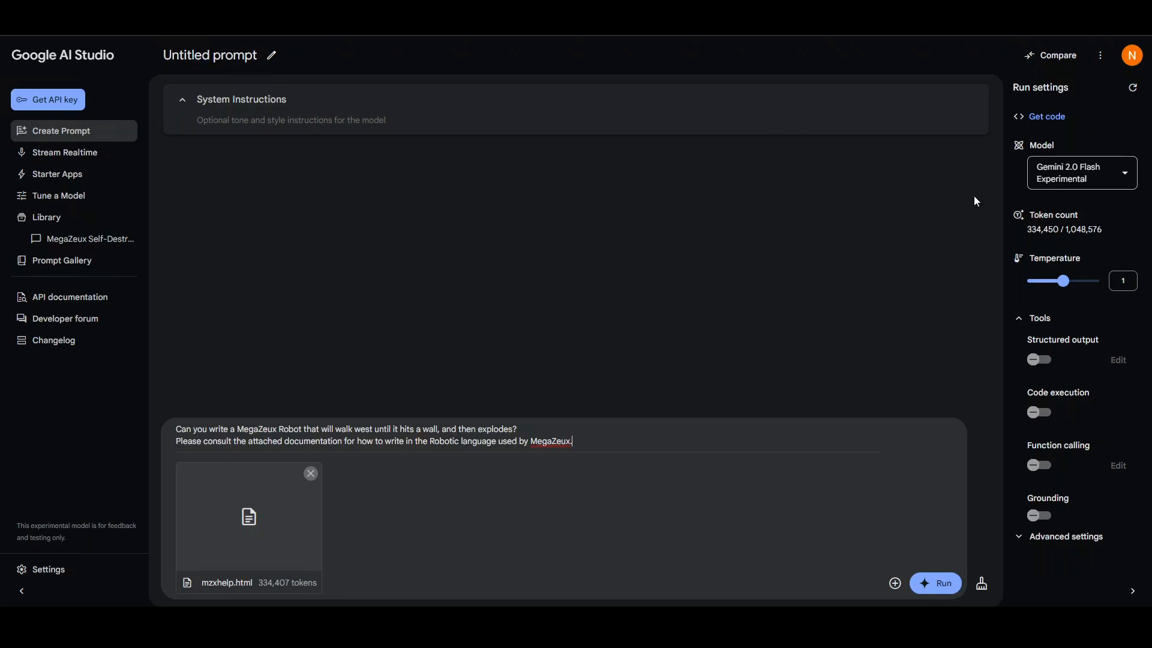
mouse_move(1075, 173)
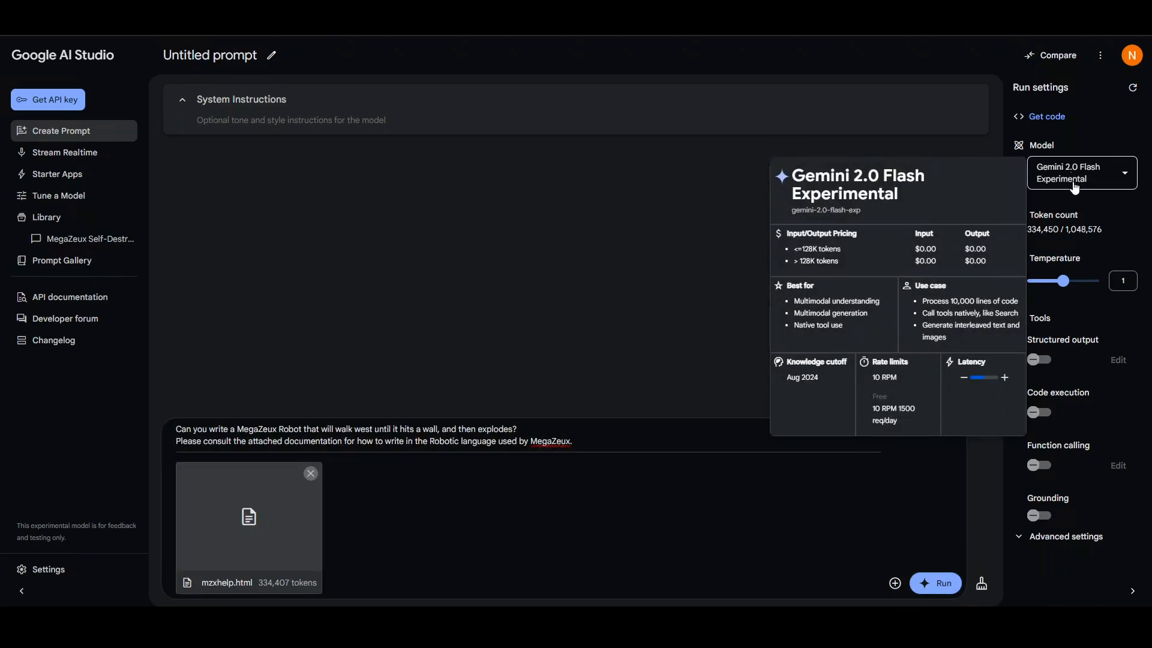
mouse_move(750, 206)
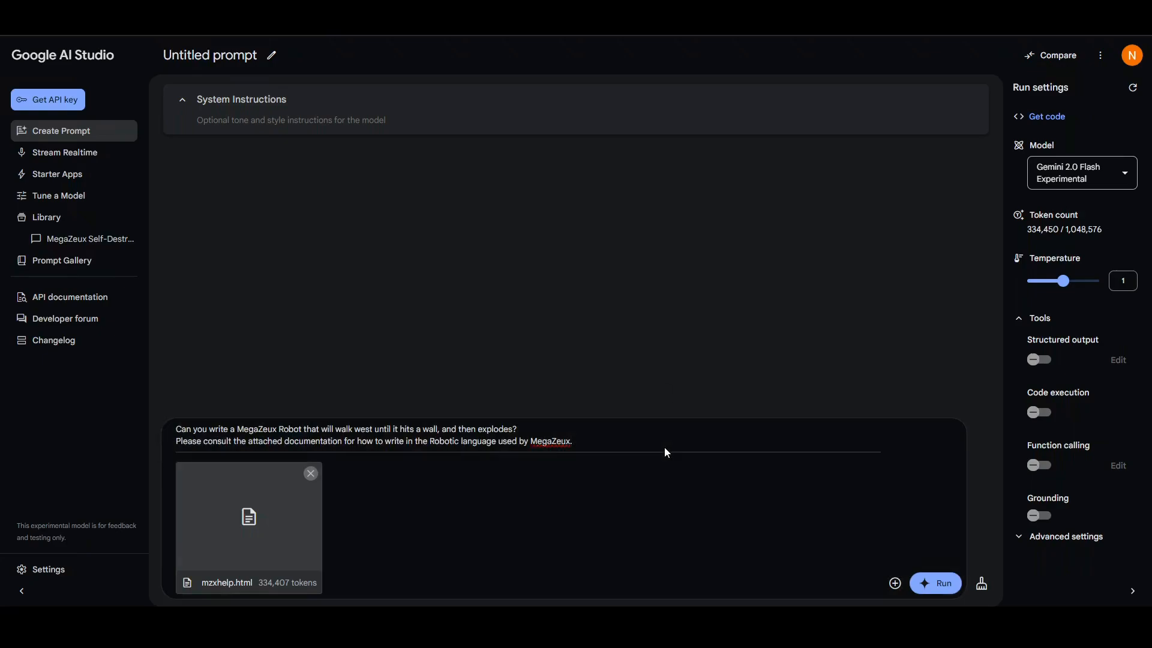
mouse_move(173, 448)
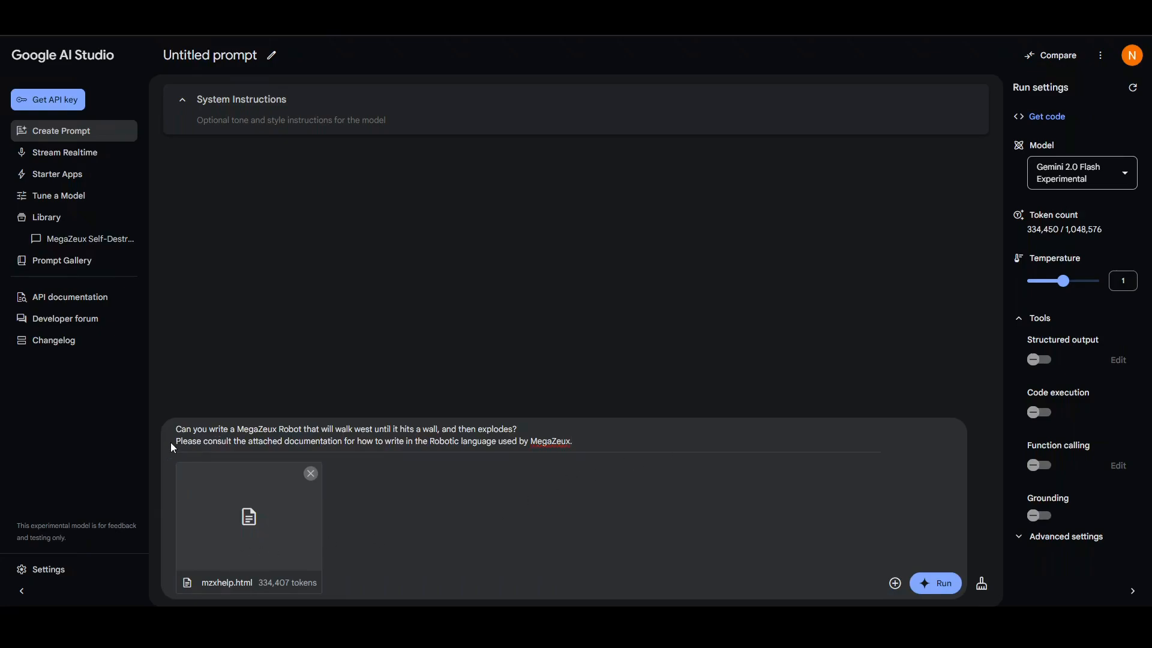
mouse_move(223, 594)
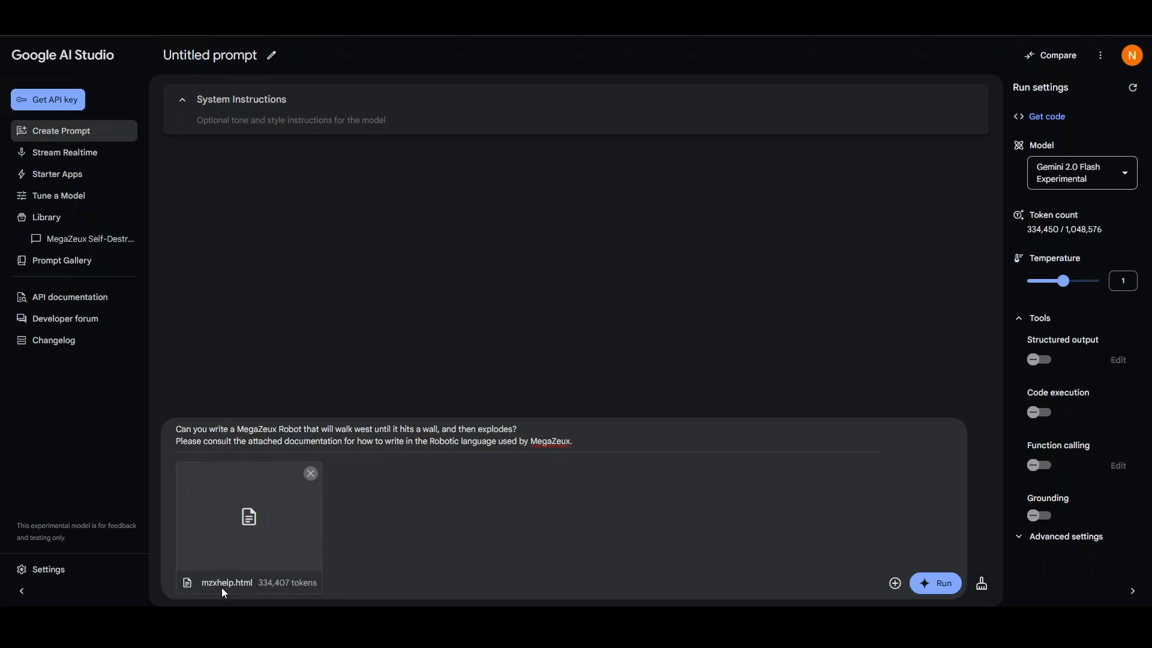
mouse_move(937, 588)
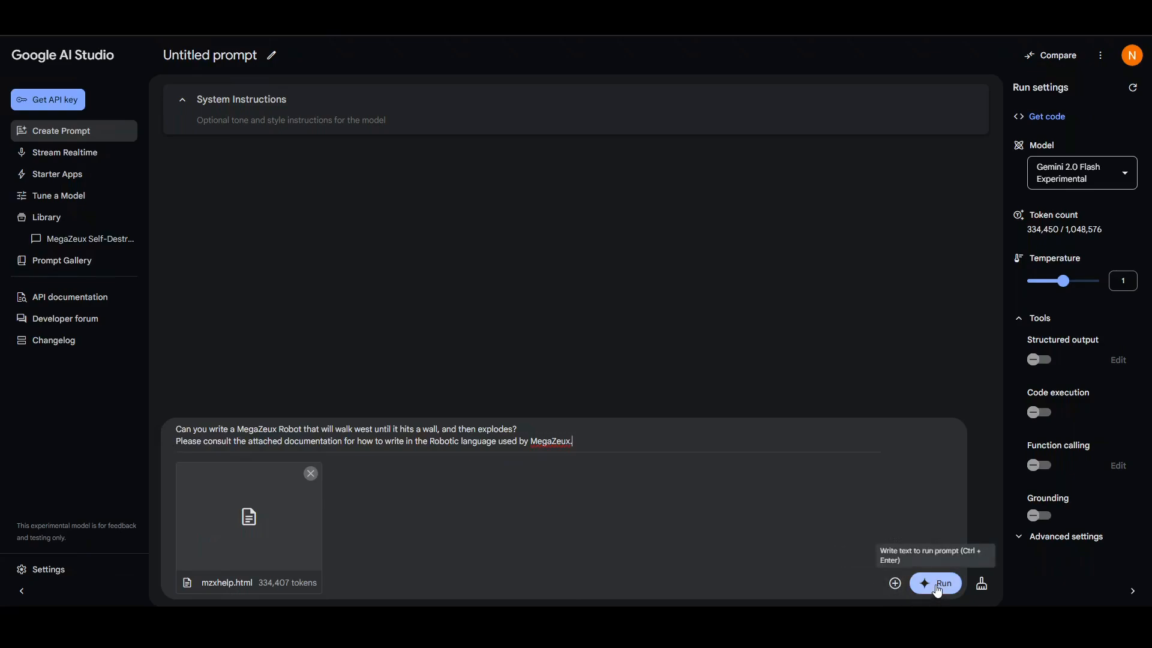
Run the robot prompt with mzxhelp.html attached on Gemini 2.0 Flash Experimental.
left_click(936, 583)
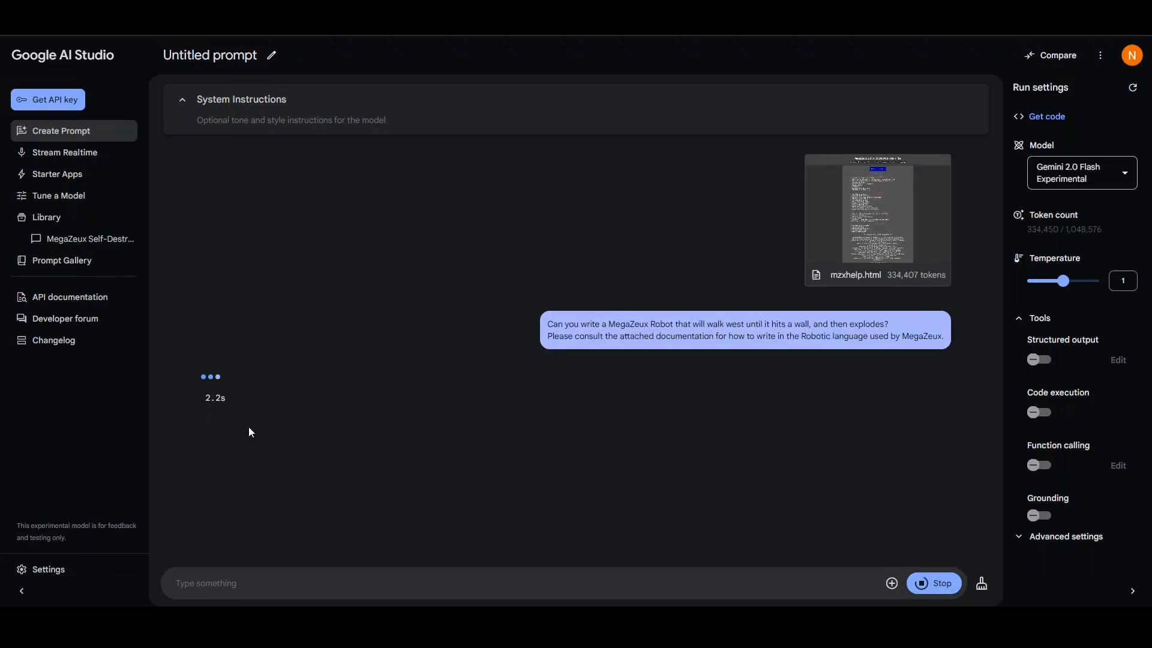
mouse_move(211, 418)
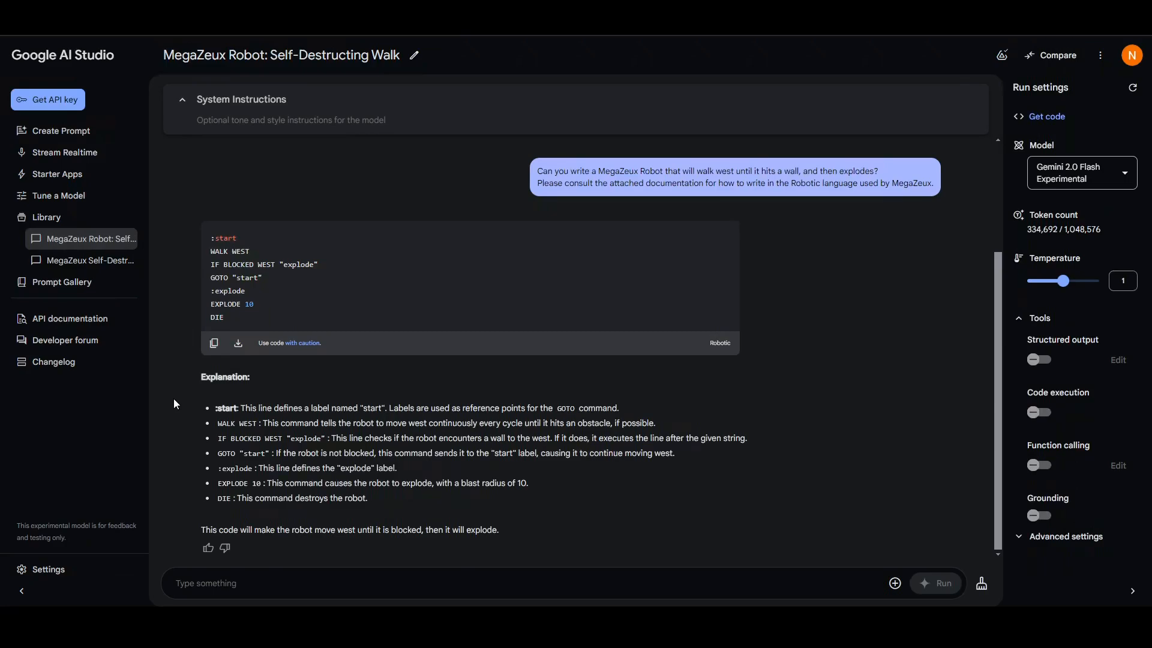
mouse_move(195, 265)
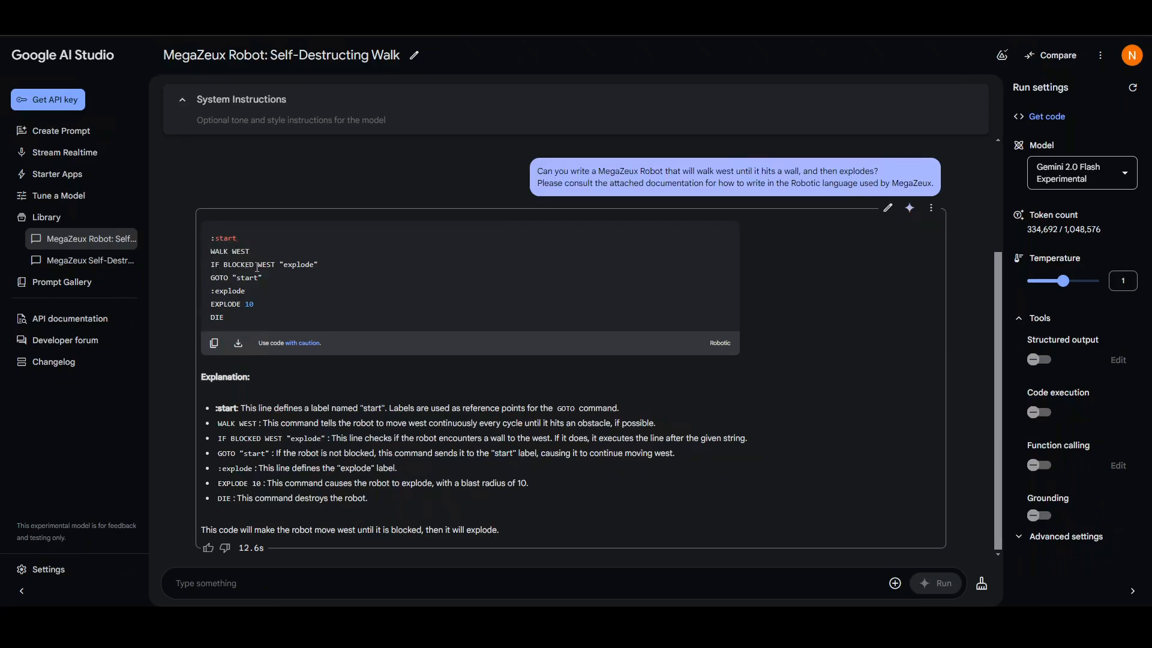
mouse_move(226, 293)
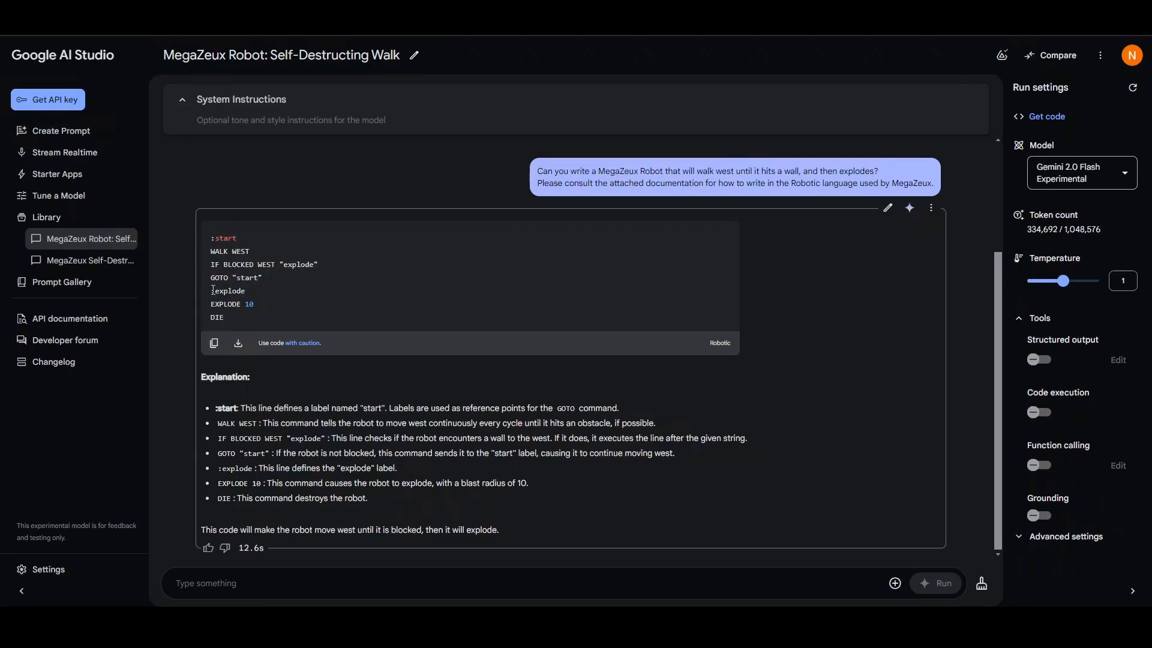
mouse_move(249, 298)
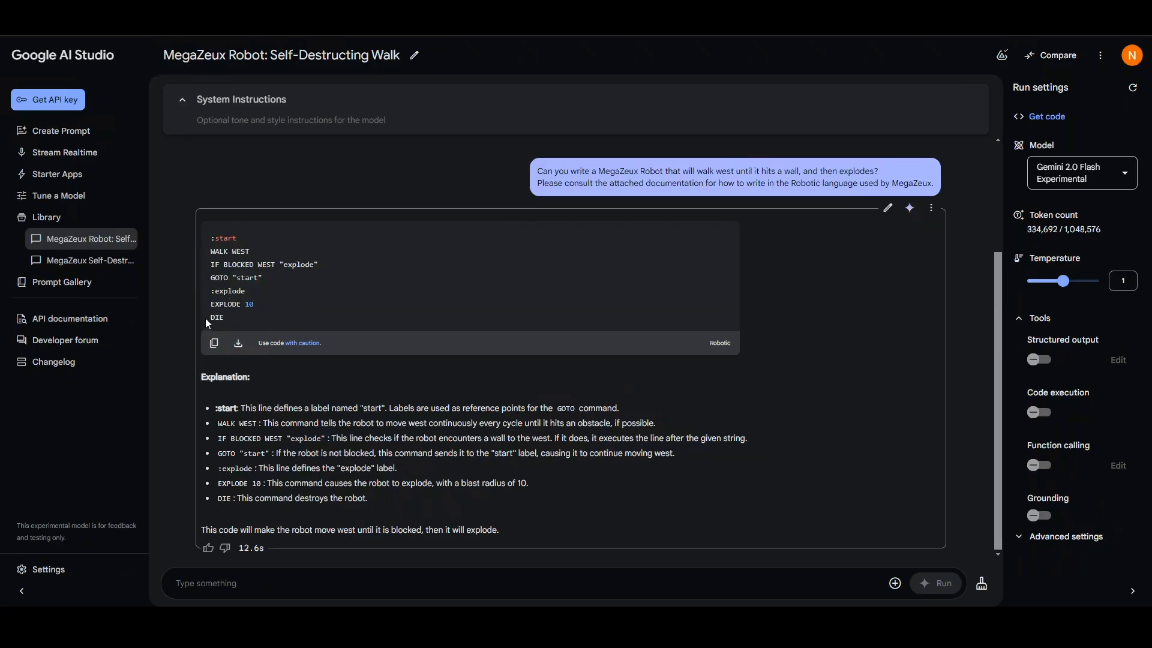
mouse_move(177, 316)
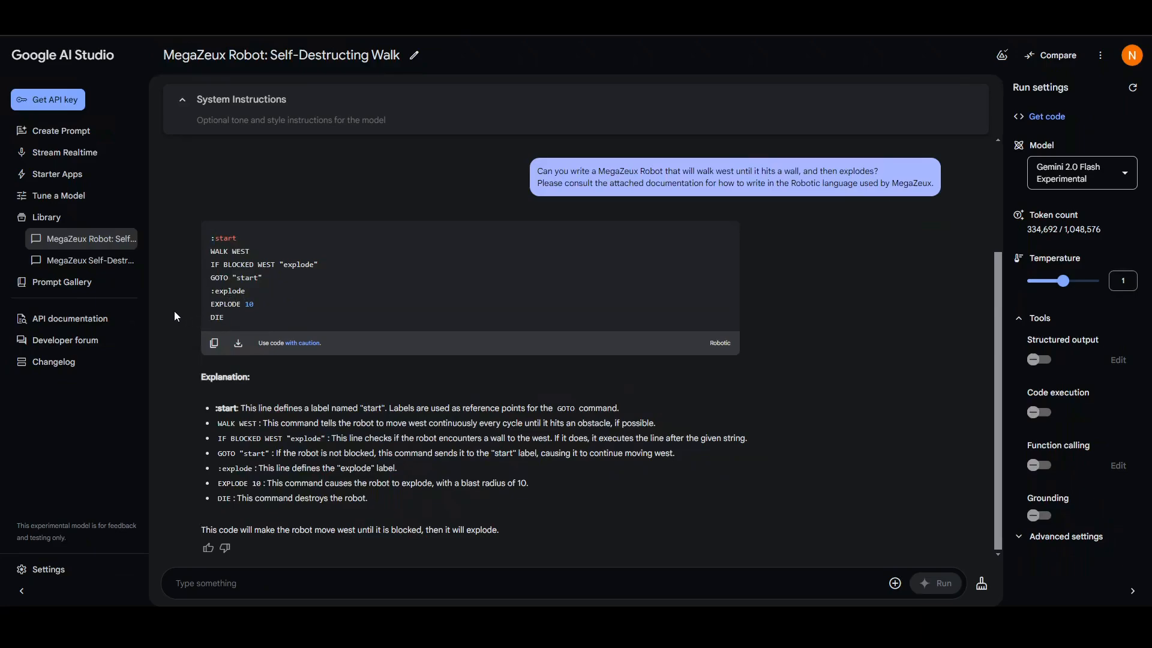
mouse_move(619, 94)
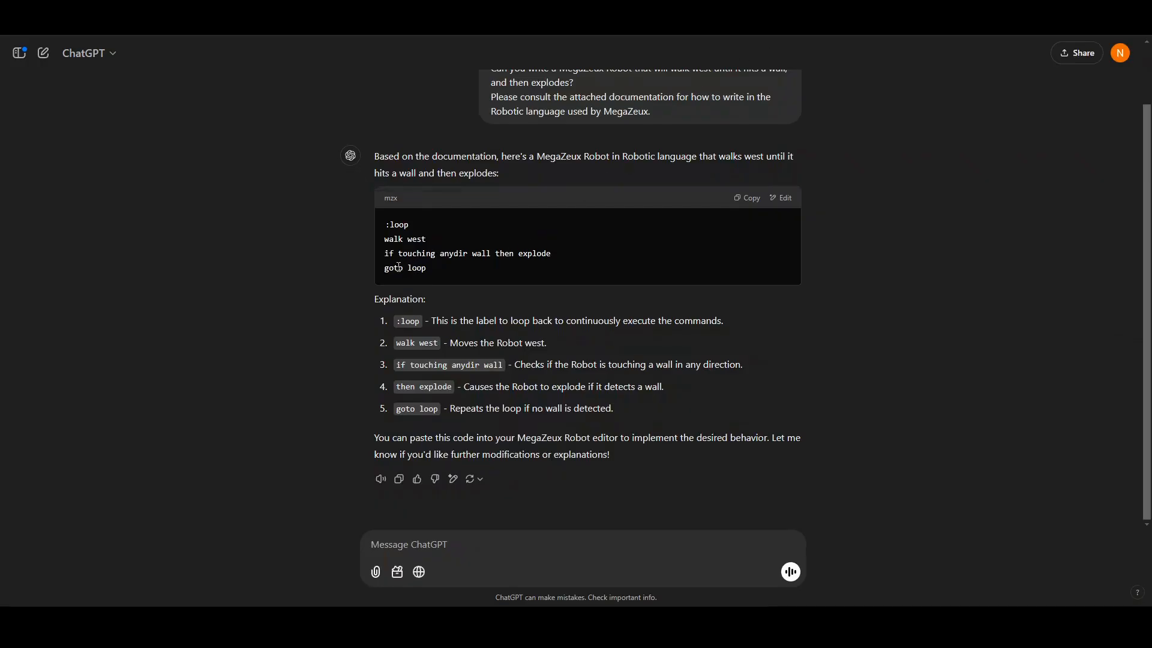
mouse_move(440, 274)
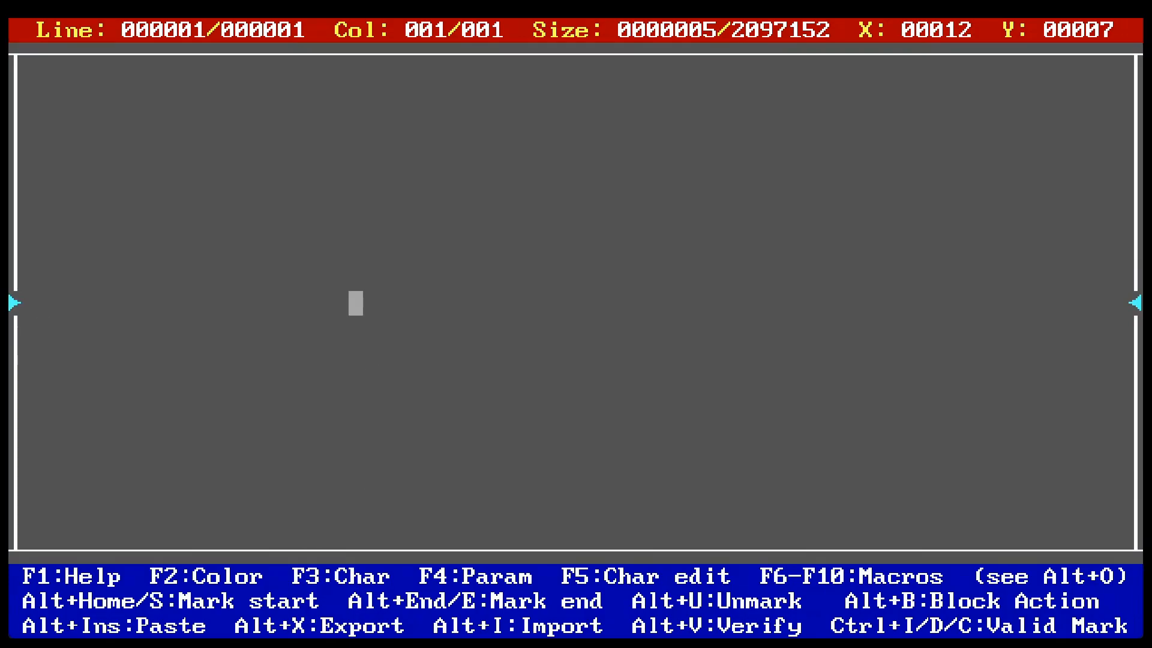
Enter ':start', 'walk WEST', 'if blocked WEST then "explode"' and 'goto "start"'.
type(":start\"")
type("IF B")
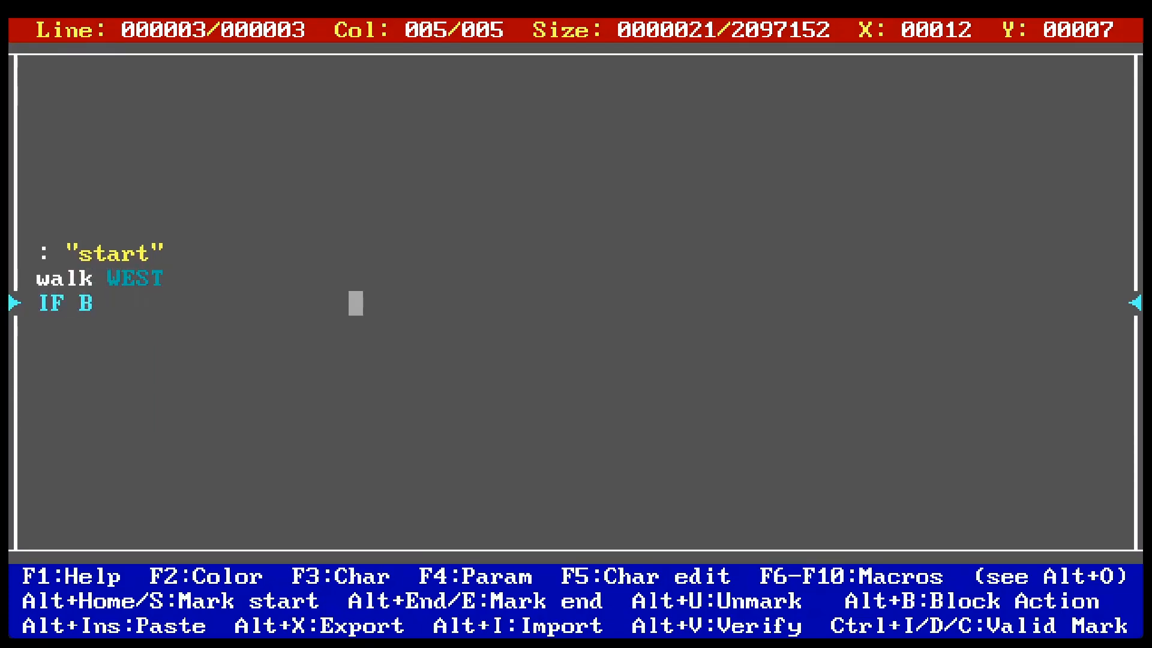
type("LOCKED WEST \"expl")
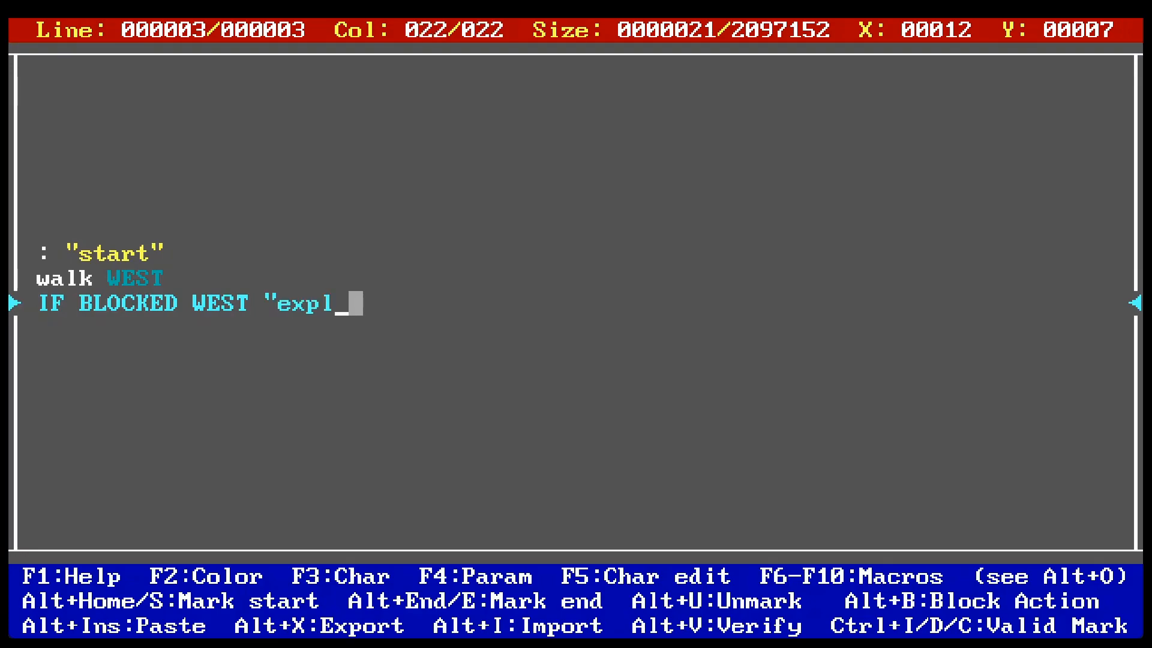
key("enter")
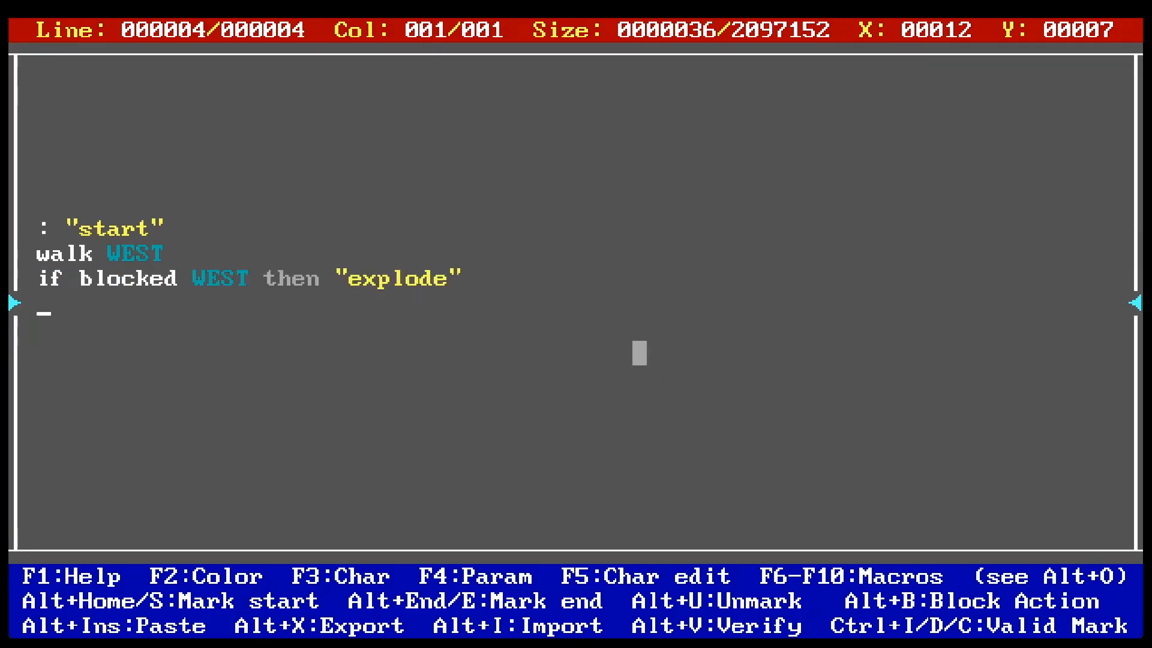
type("GOTO \"")
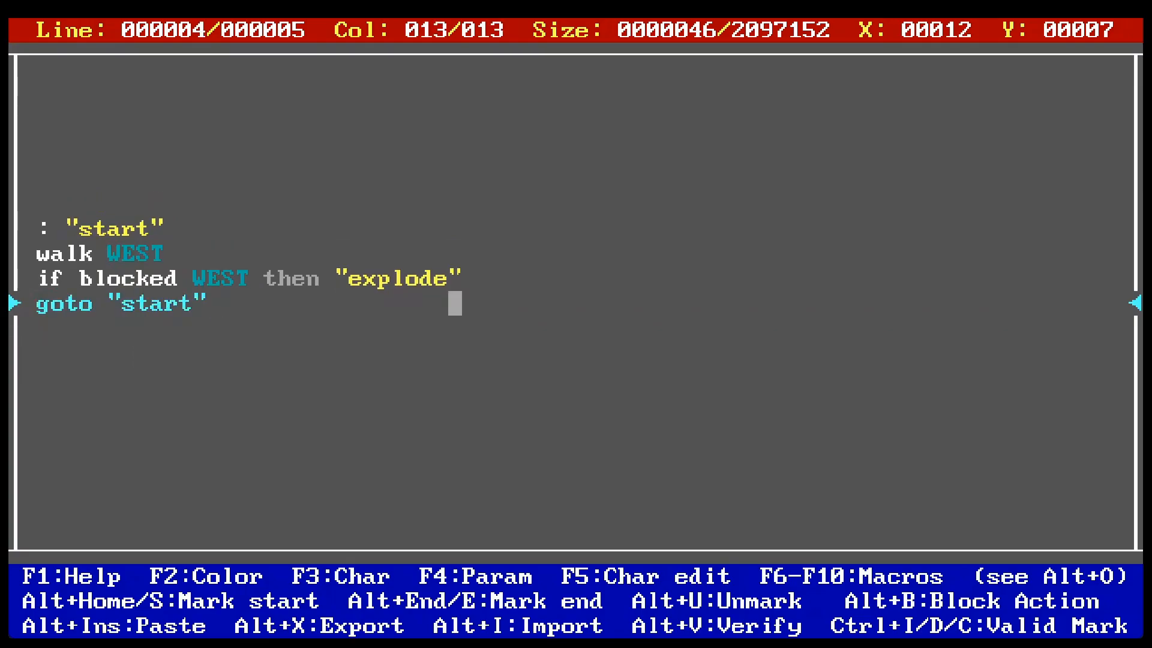
key("Up")
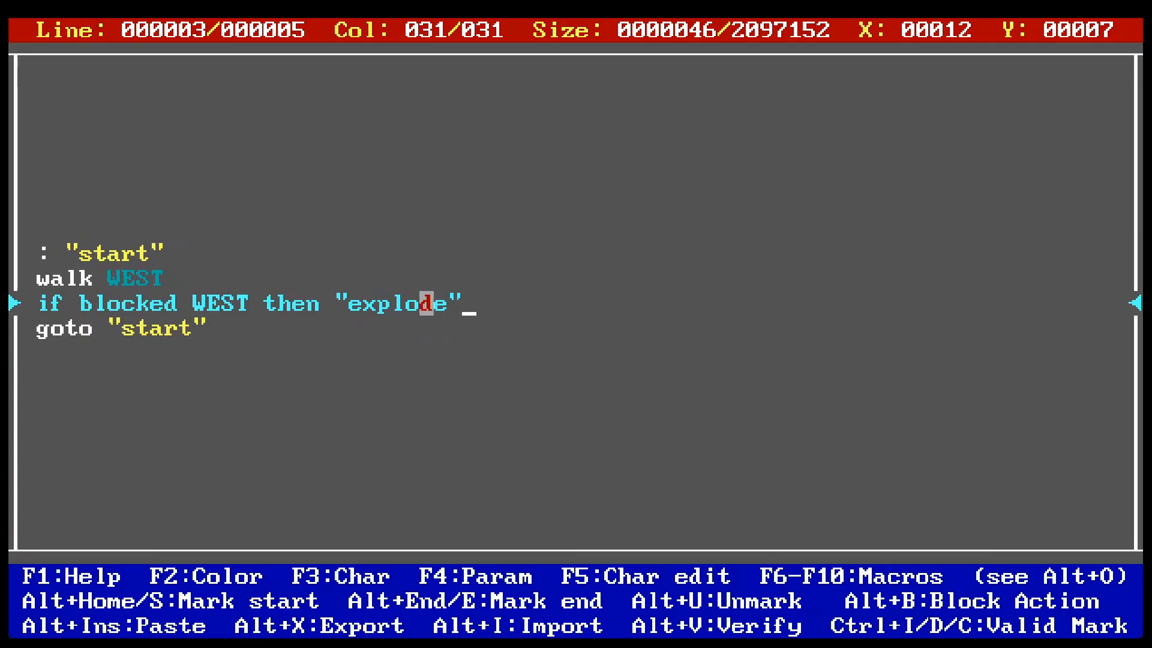
Add a 'wait 1' line and move the cursor to a fresh line below the code.
type("wait 1")
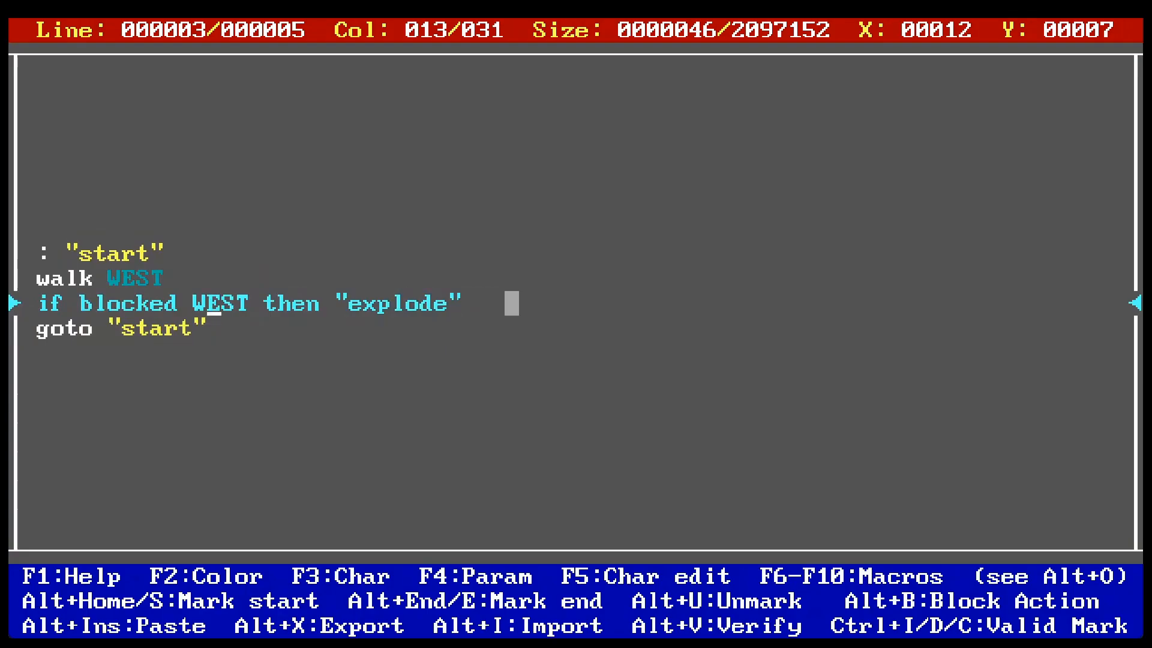
key("End")
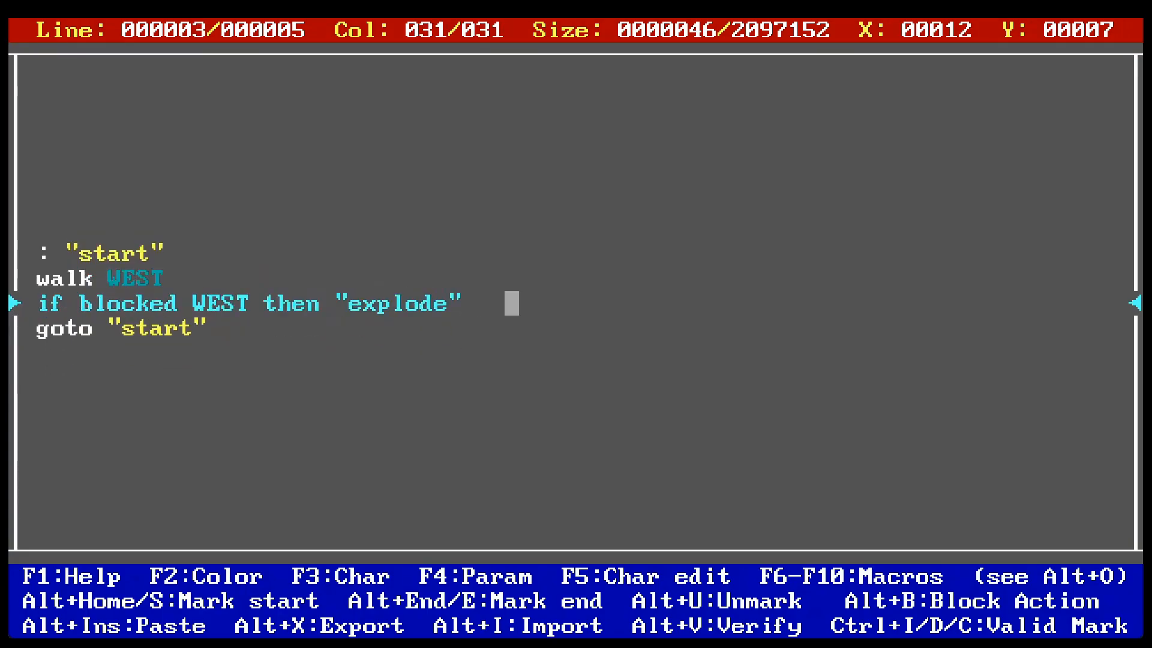
key("Down")
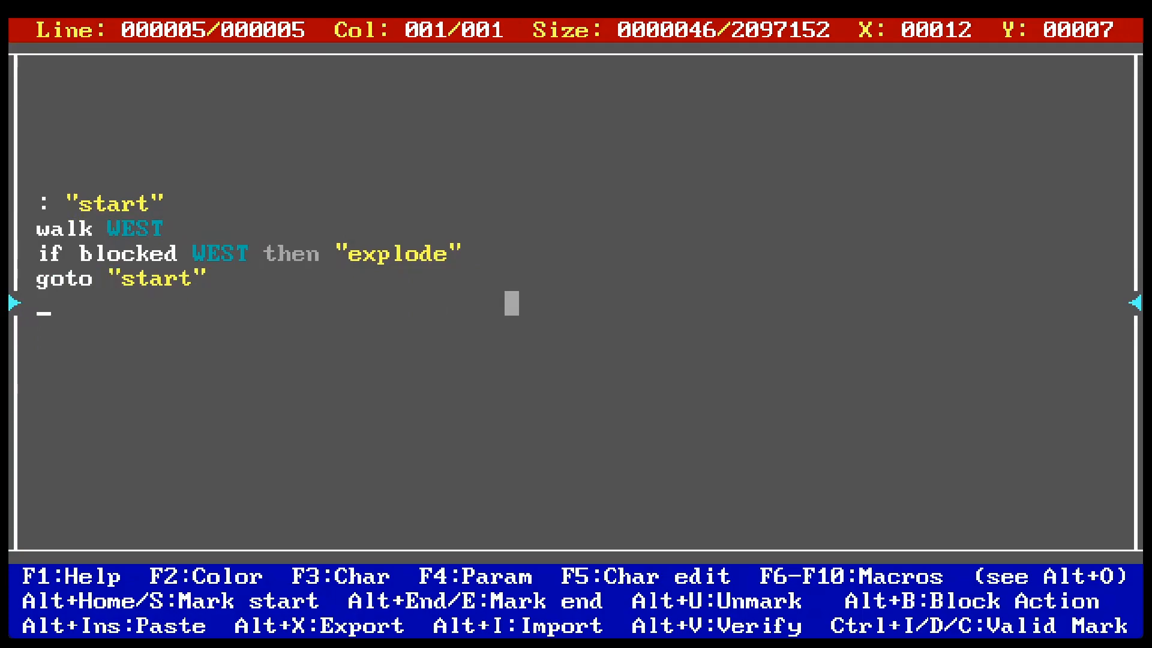
Add the ': "explode"' label followed by 'explode 10'.
type("\"explode")
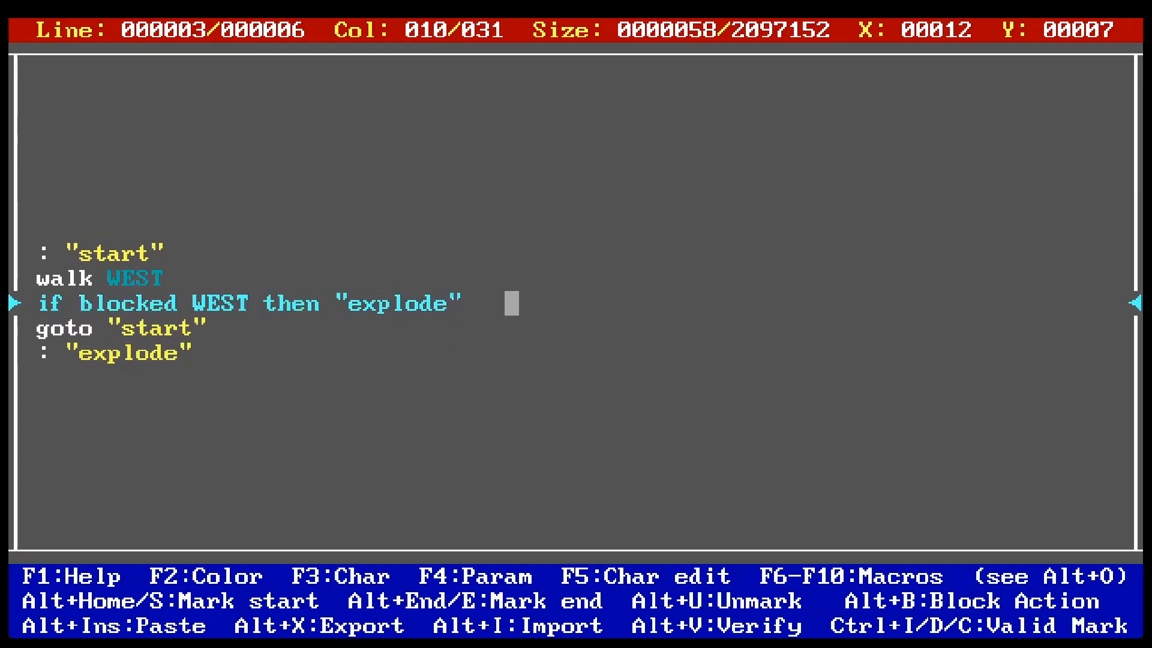
key("Up")
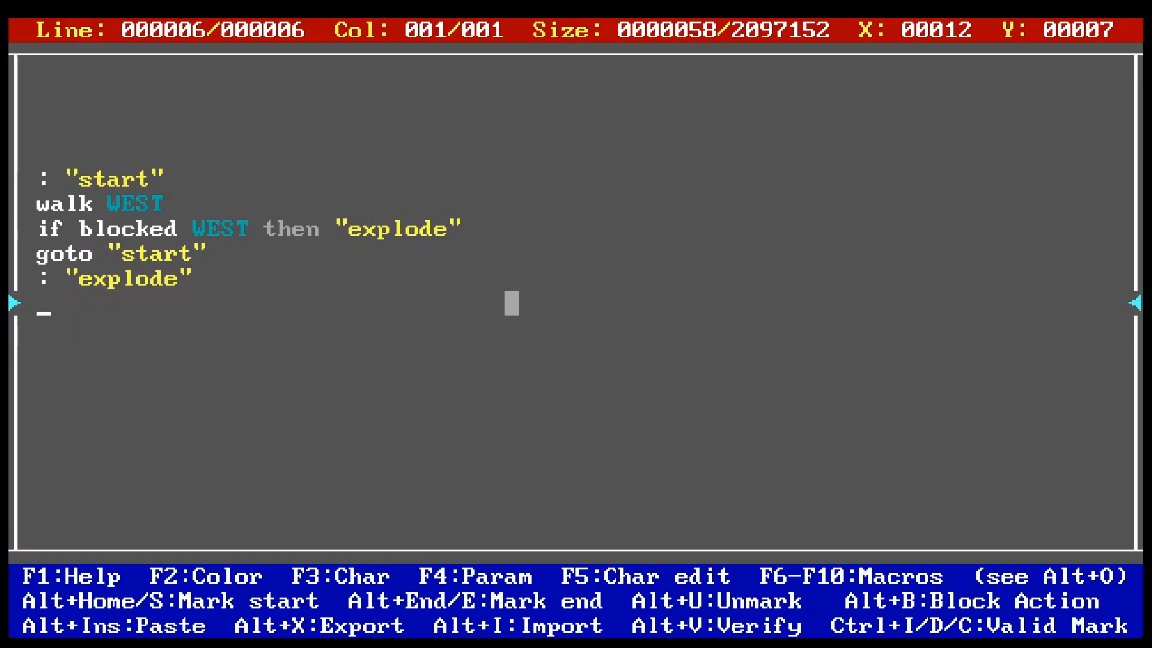
type("EXPL")
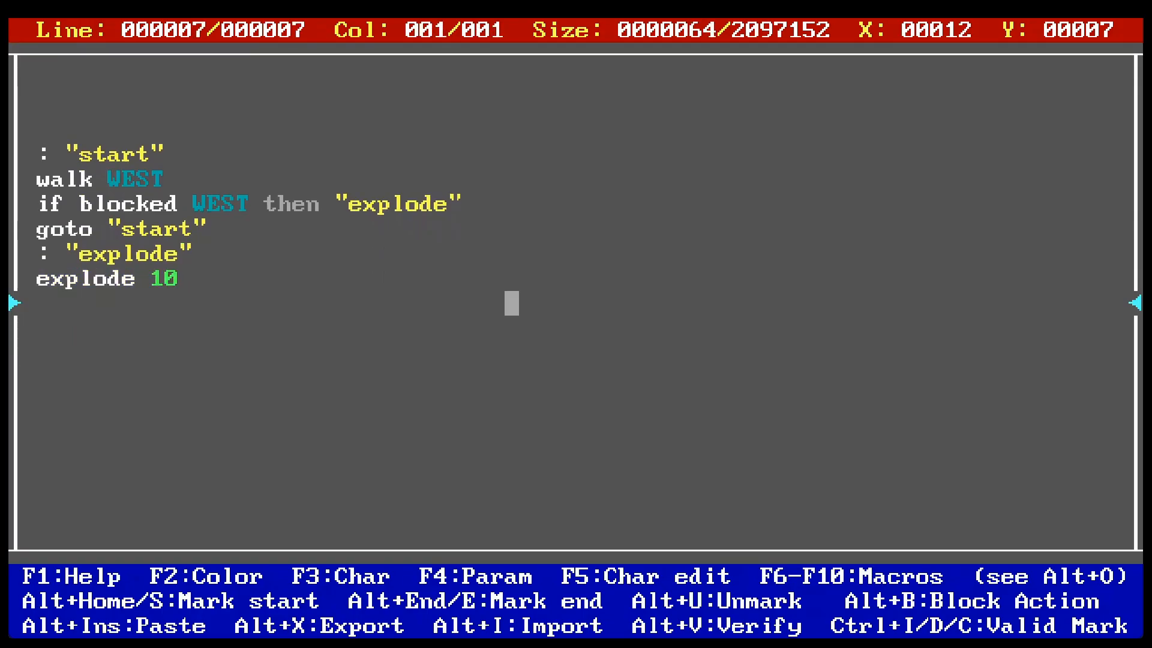
Finish with a 'die' line and leave the robot editor.
type("die")
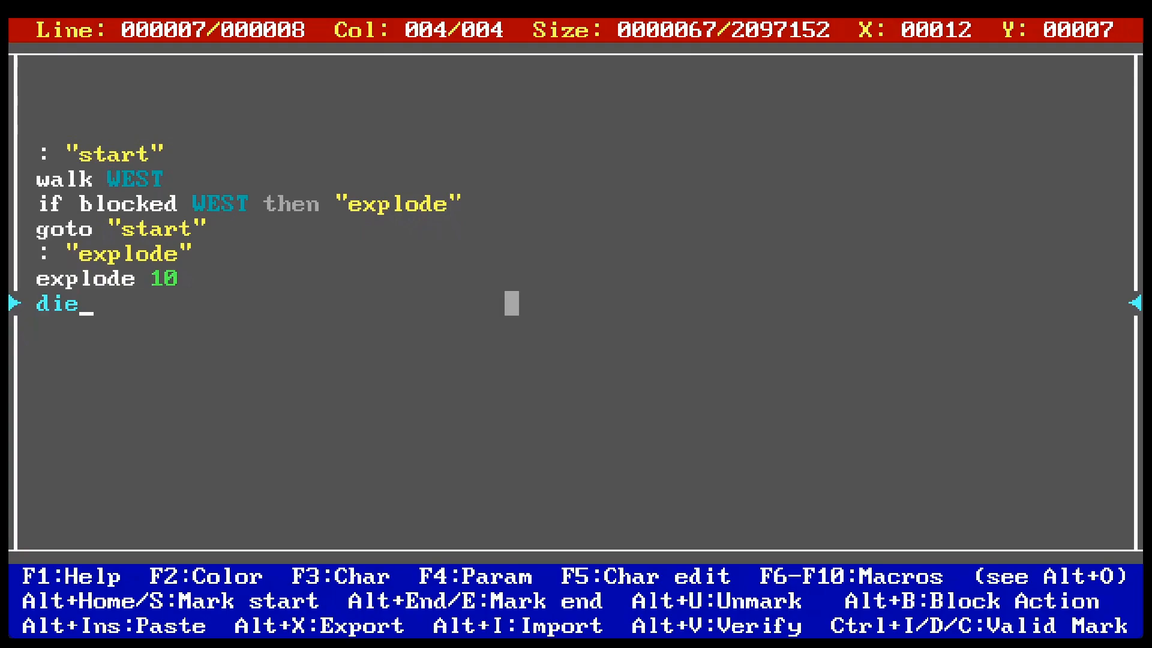
key("Home")
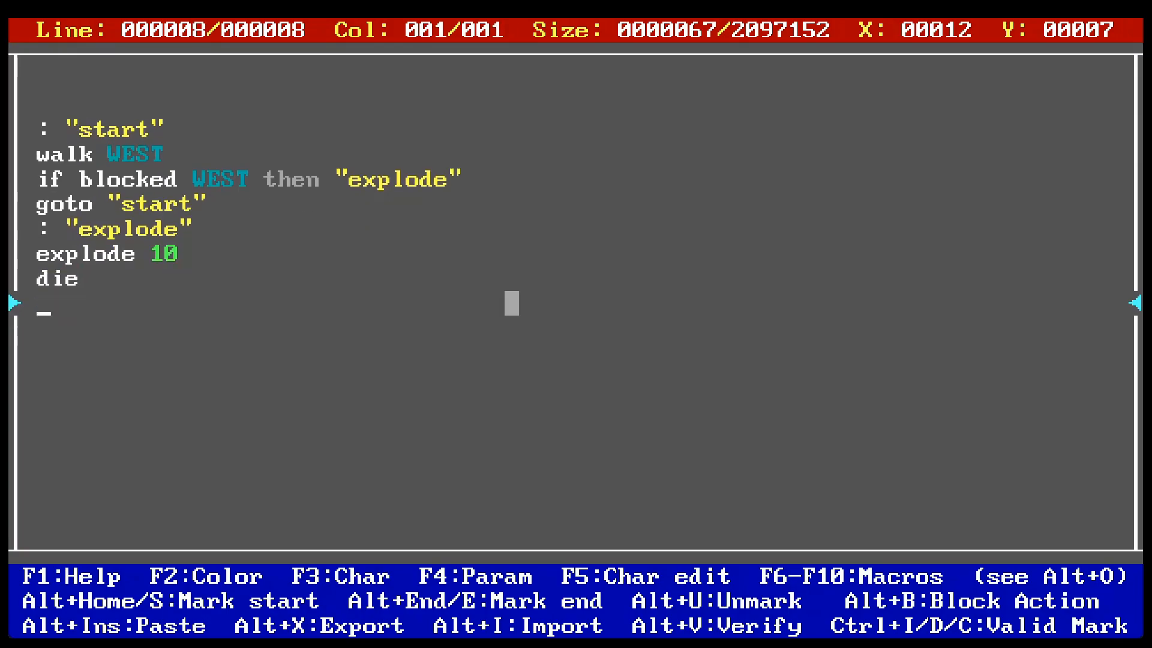
key("Escape")
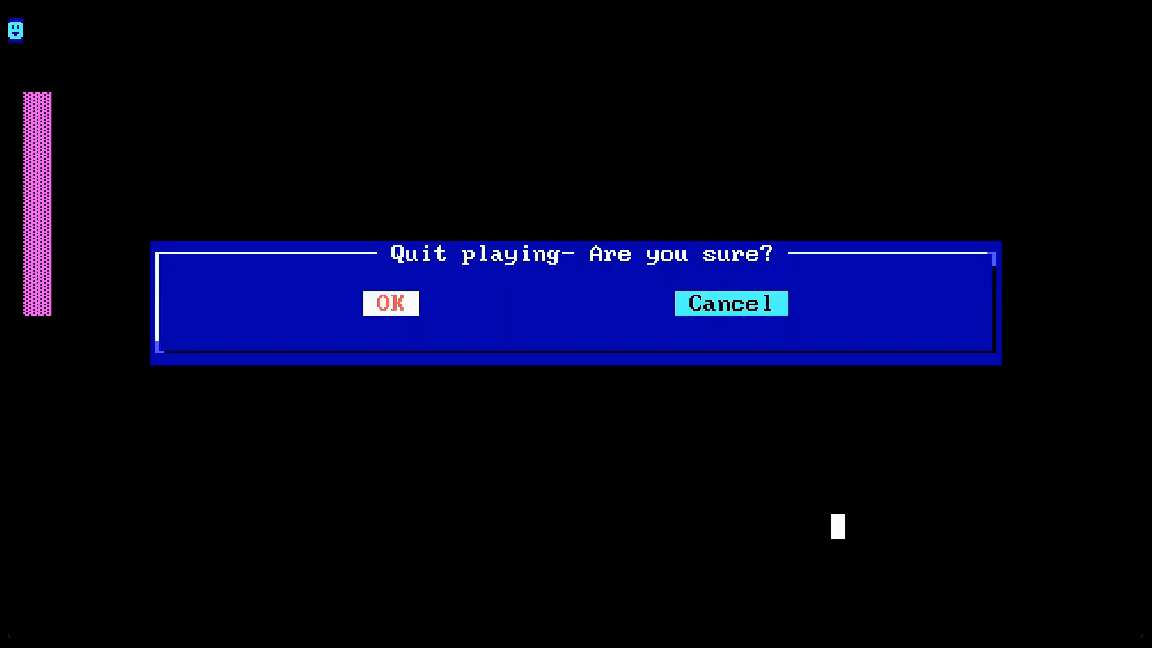
Confirm quitting the test play of the board.
left_click(391, 303)
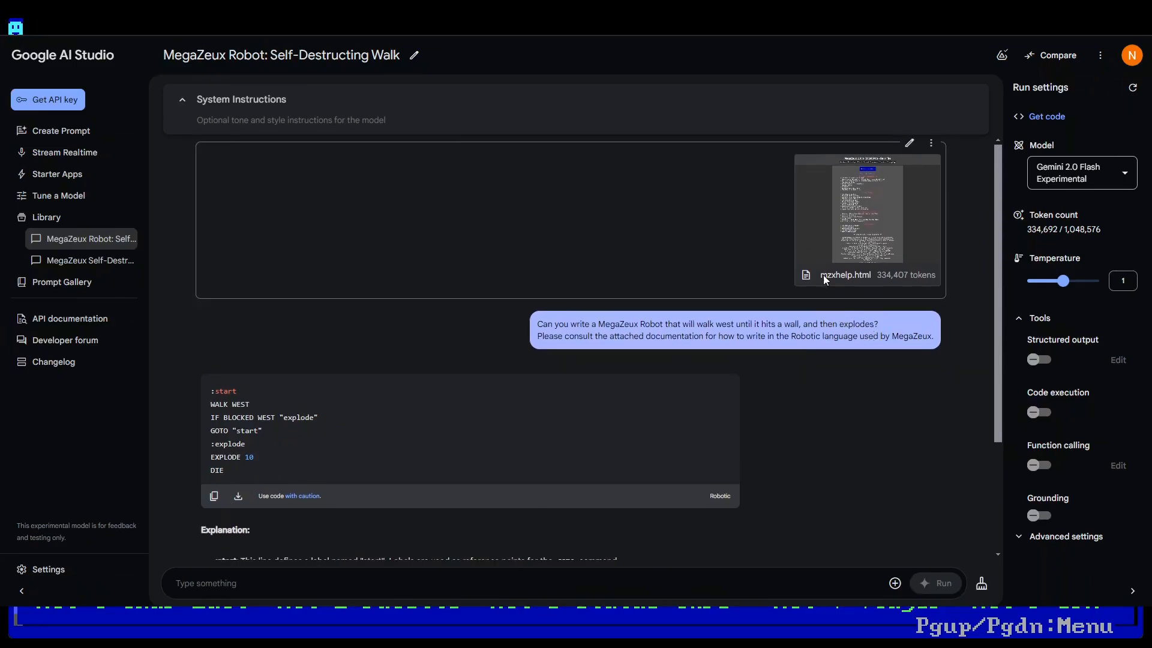
mouse_move(868, 278)
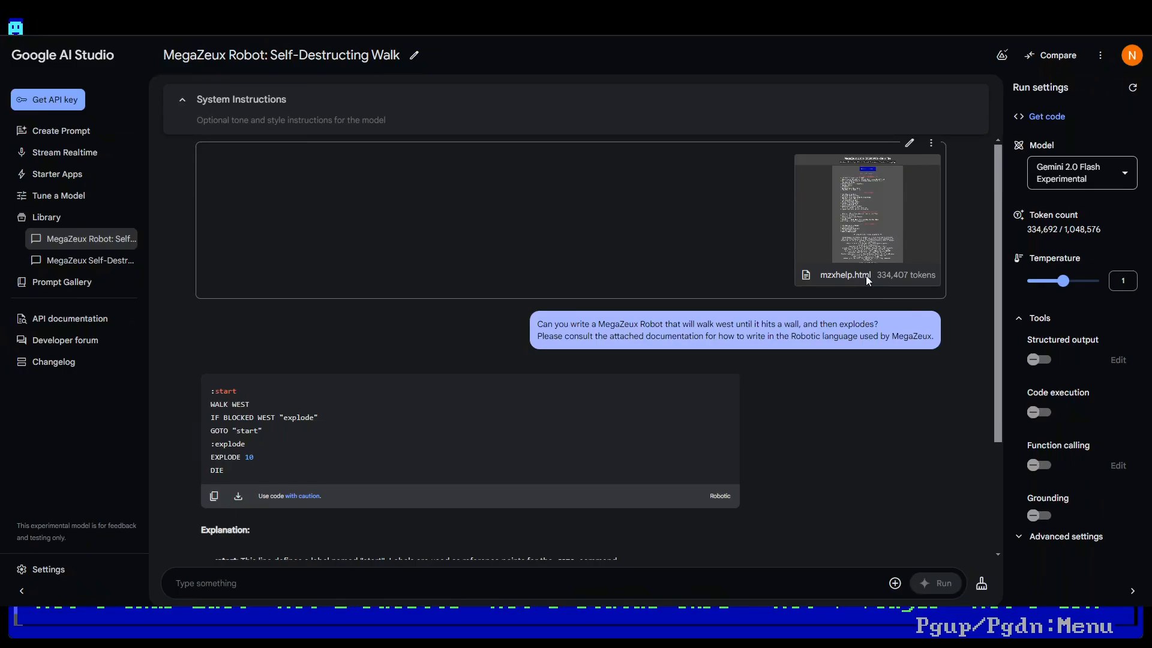
Scroll through Gemini's code block and Explanation section in Google AI Studio.
scroll("down", 3)
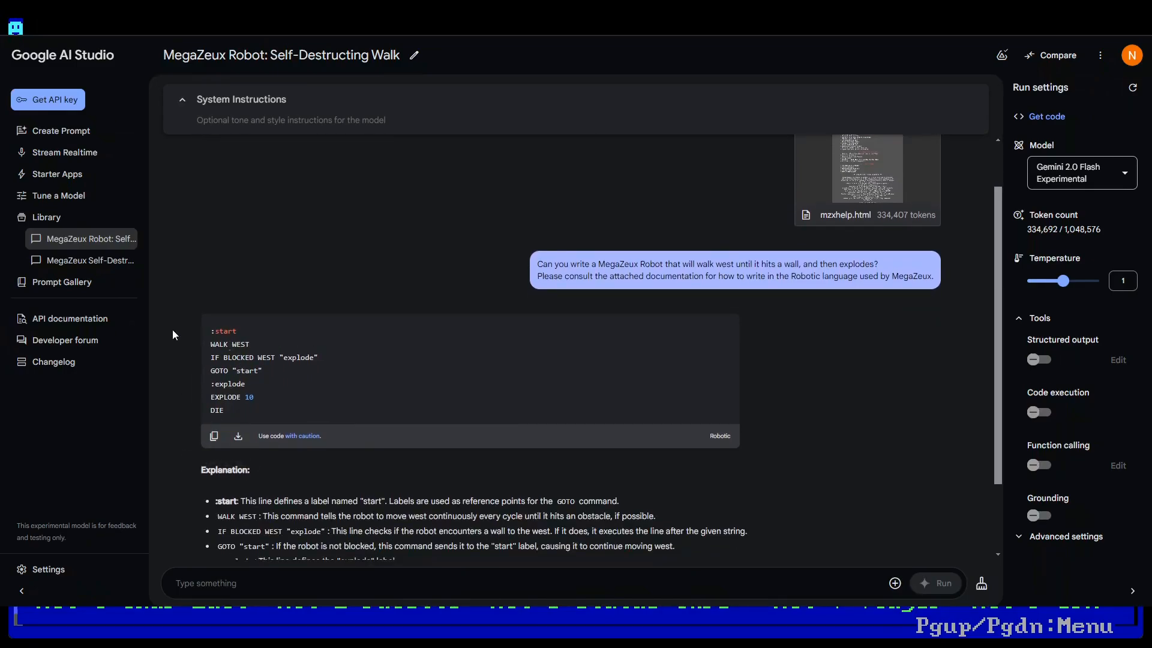
scroll("up", 3)
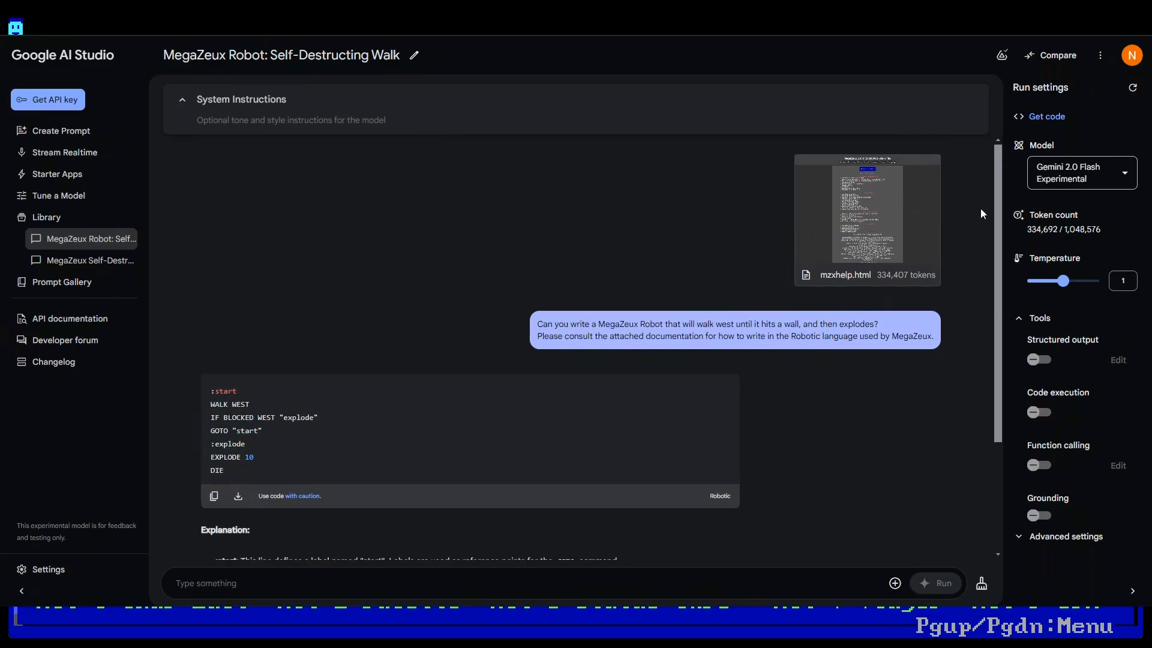
scroll("down", 3)
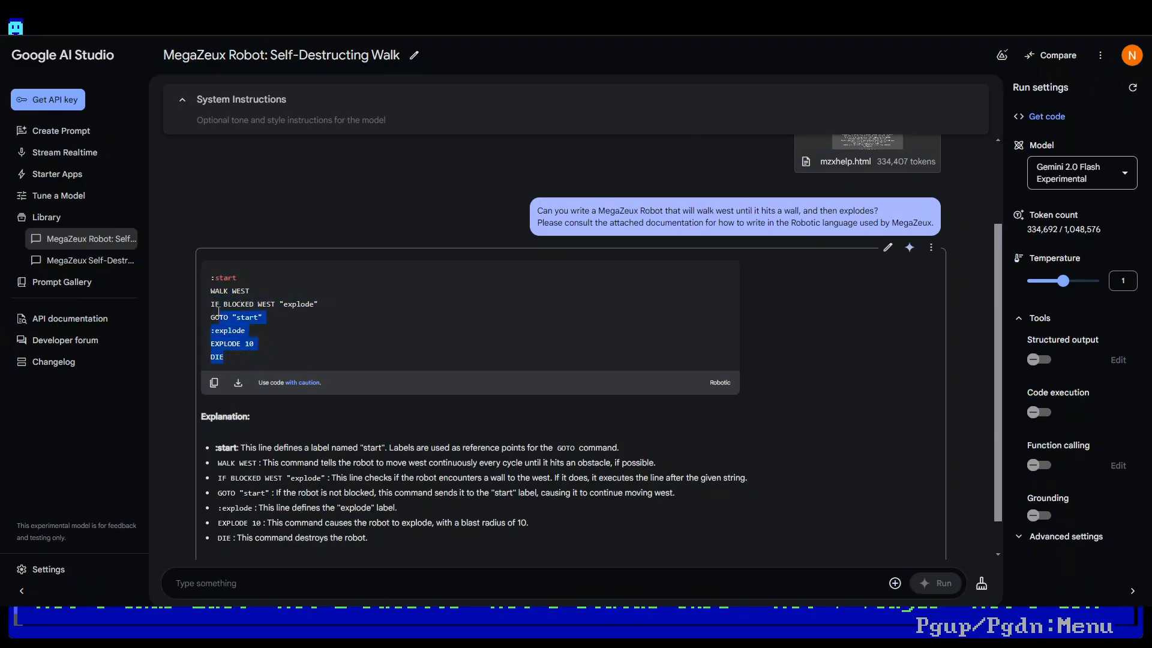
left_click(273, 370)
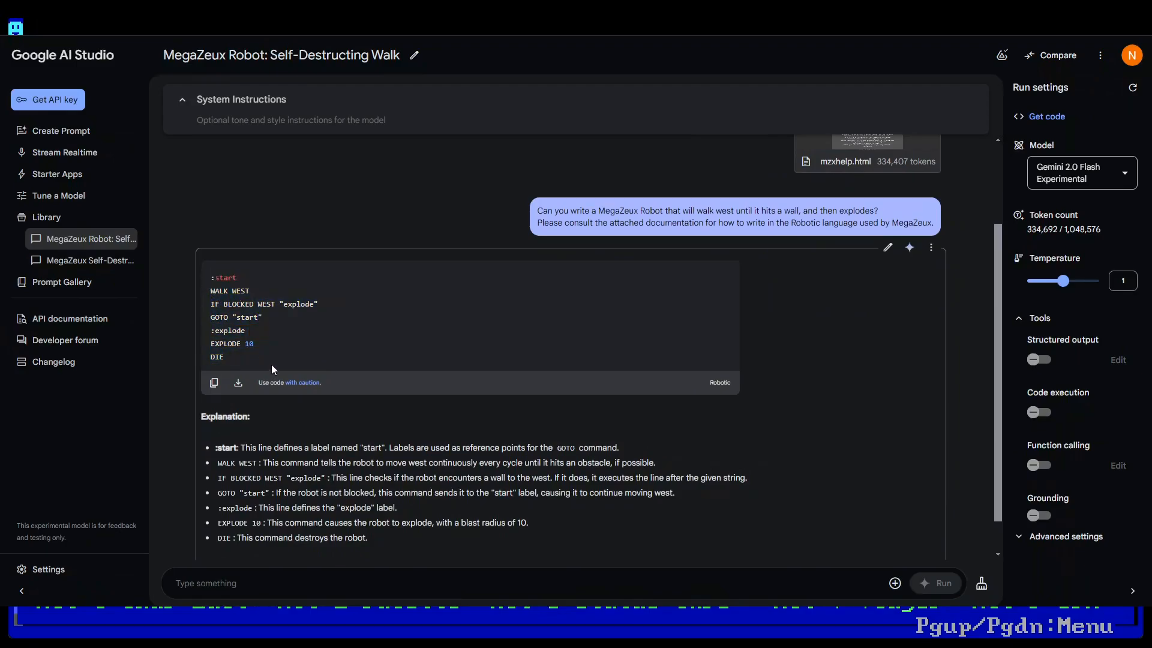
mouse_move(209, 283)
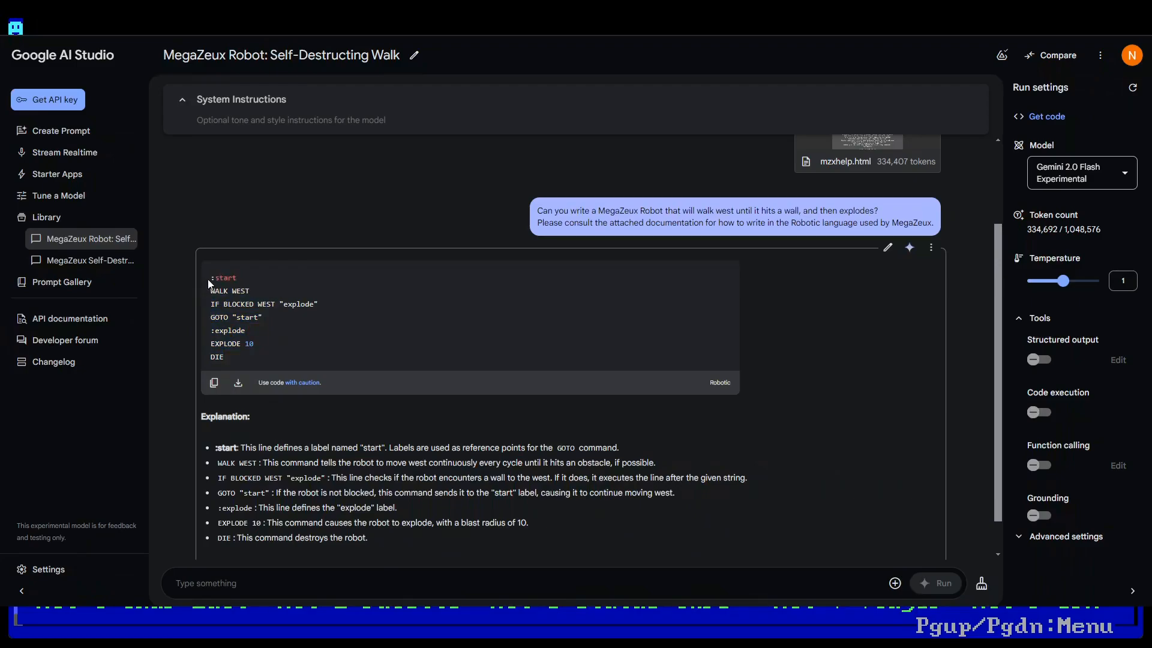
Highlight parts of the code and the first two line explanations while reading, then clear the selection.
left_click_drag(212, 277, 228, 357)
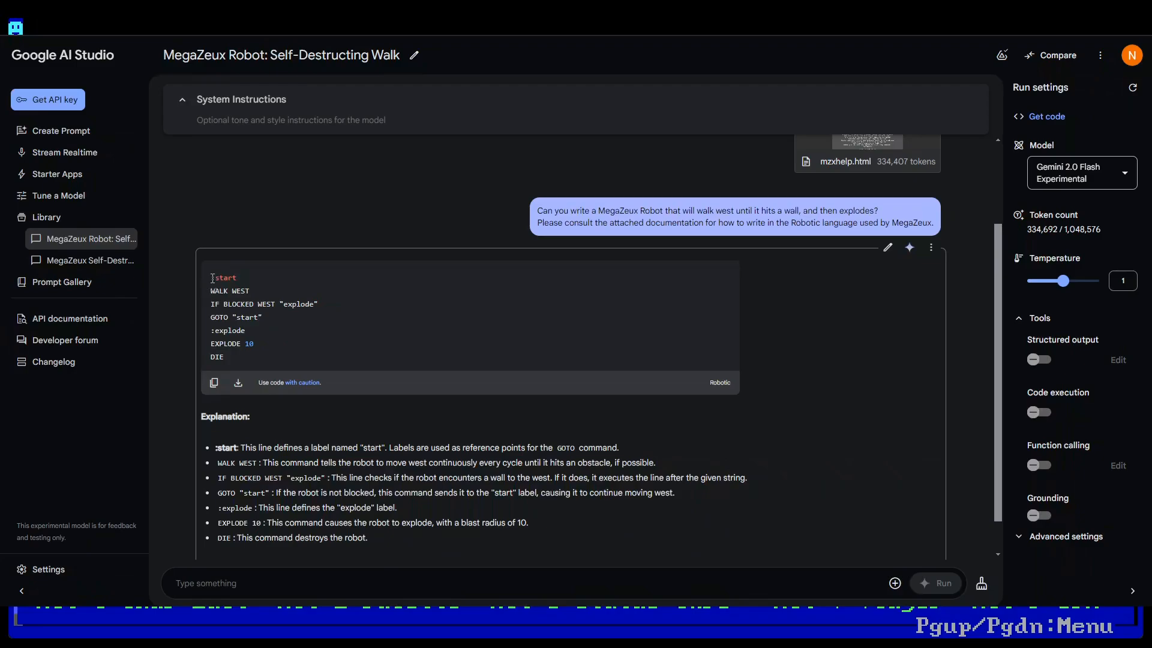
left_click_drag(212, 277, 246, 308)
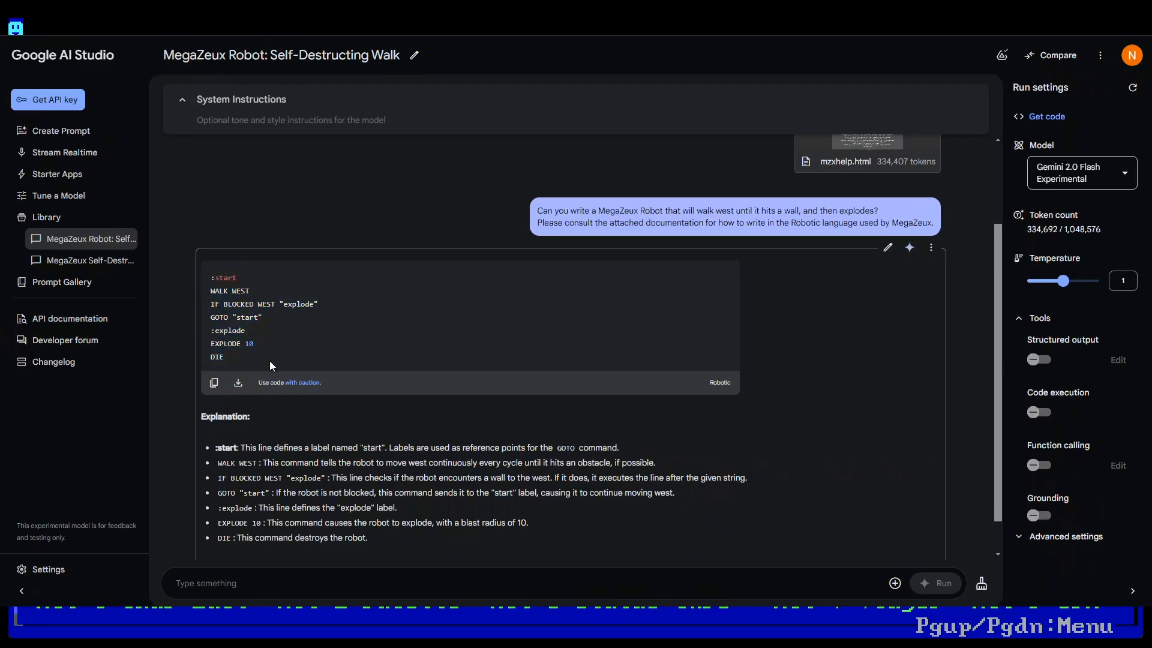
mouse_move(549, 398)
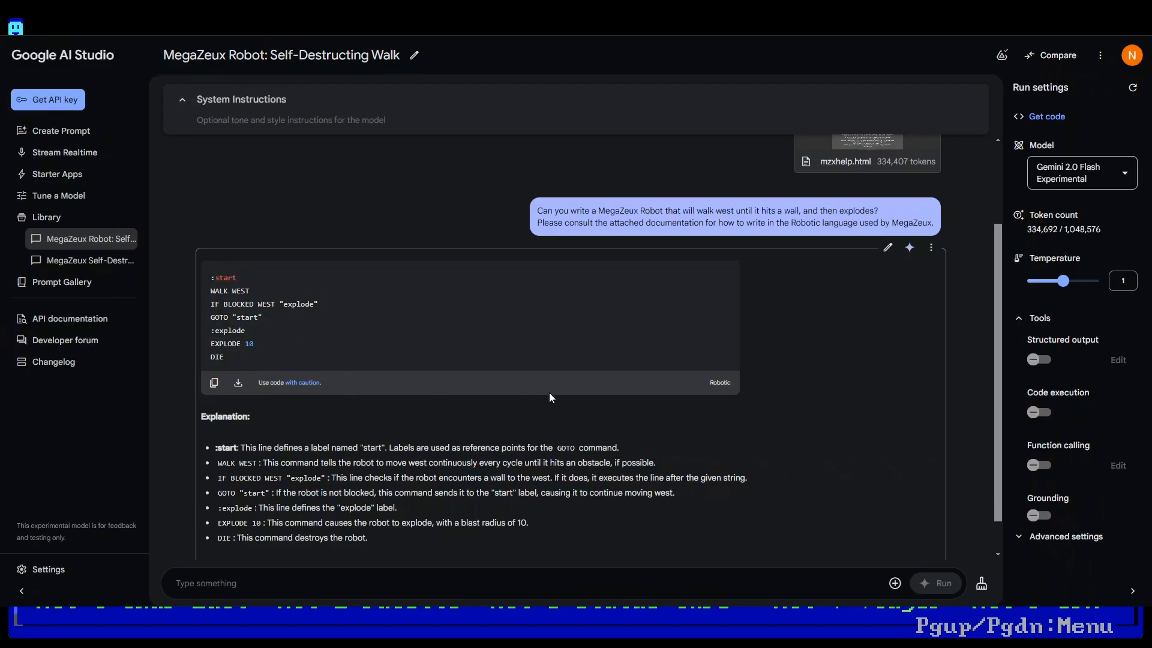
mouse_move(587, 387)
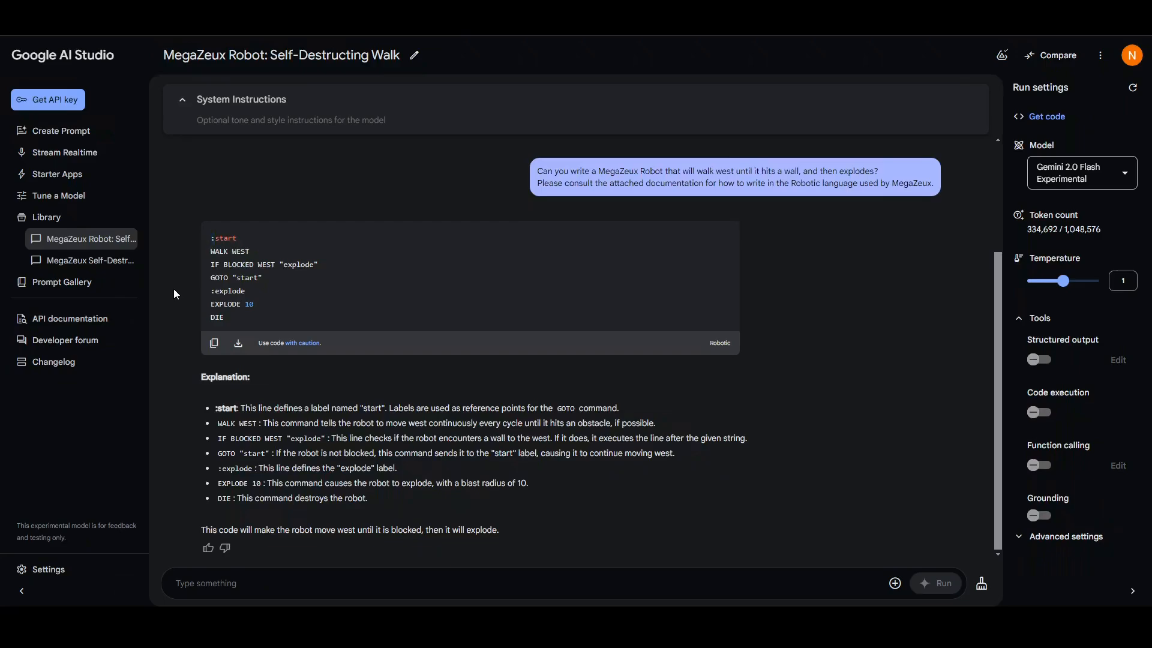
mouse_move(969, 395)
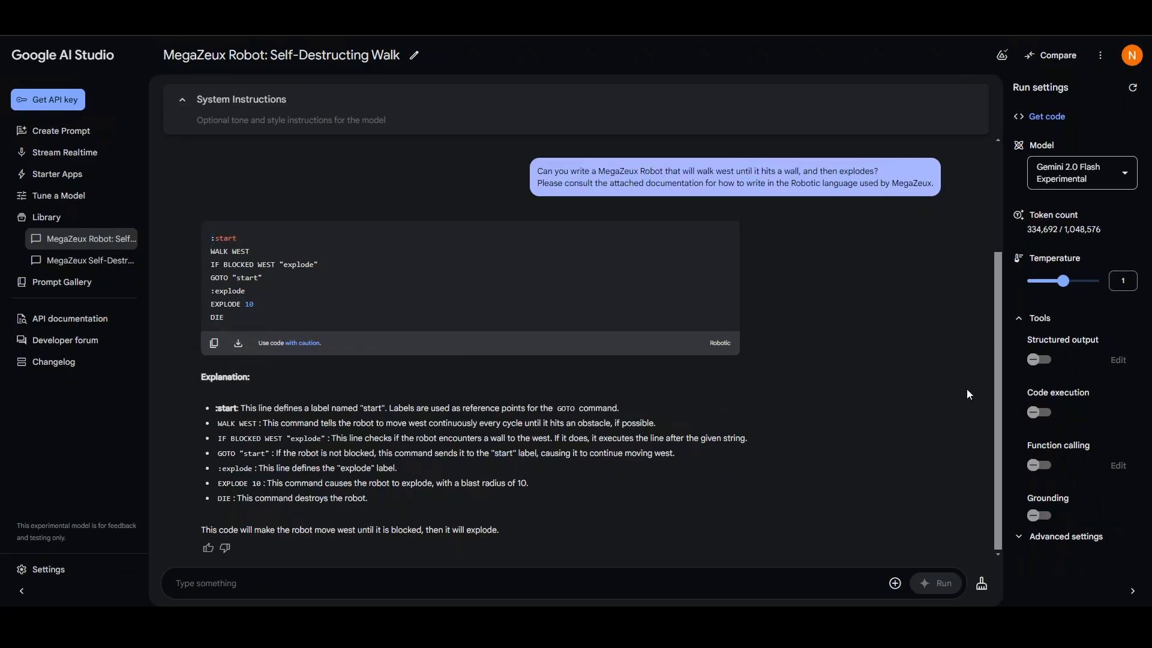
mouse_move(974, 401)
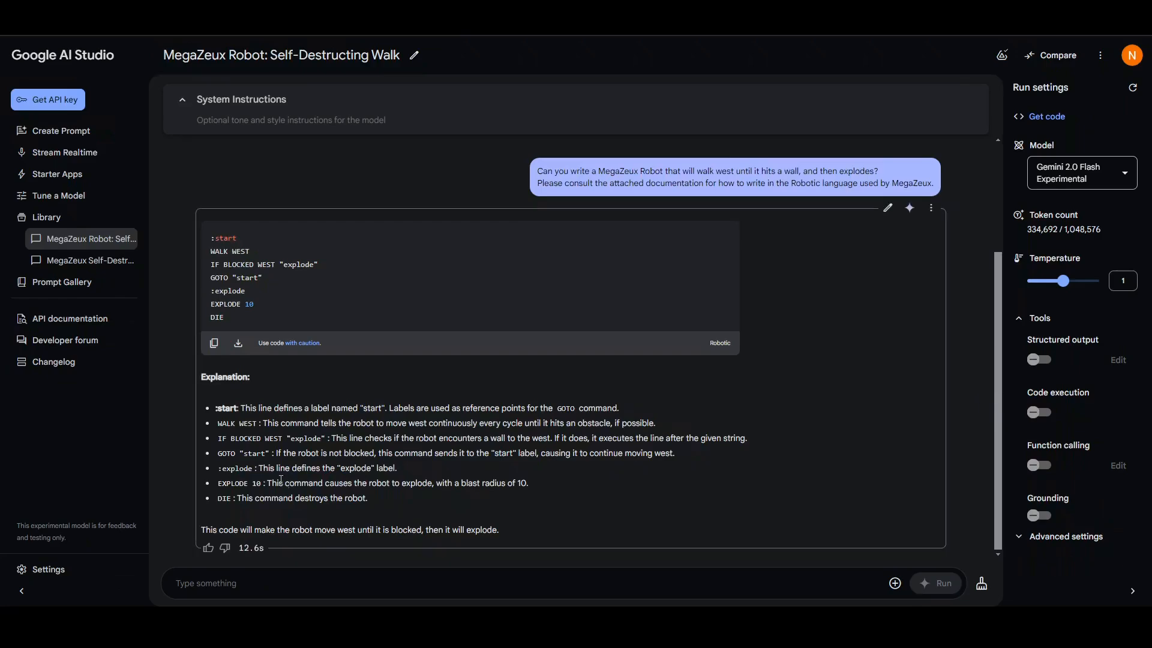
mouse_move(507, 530)
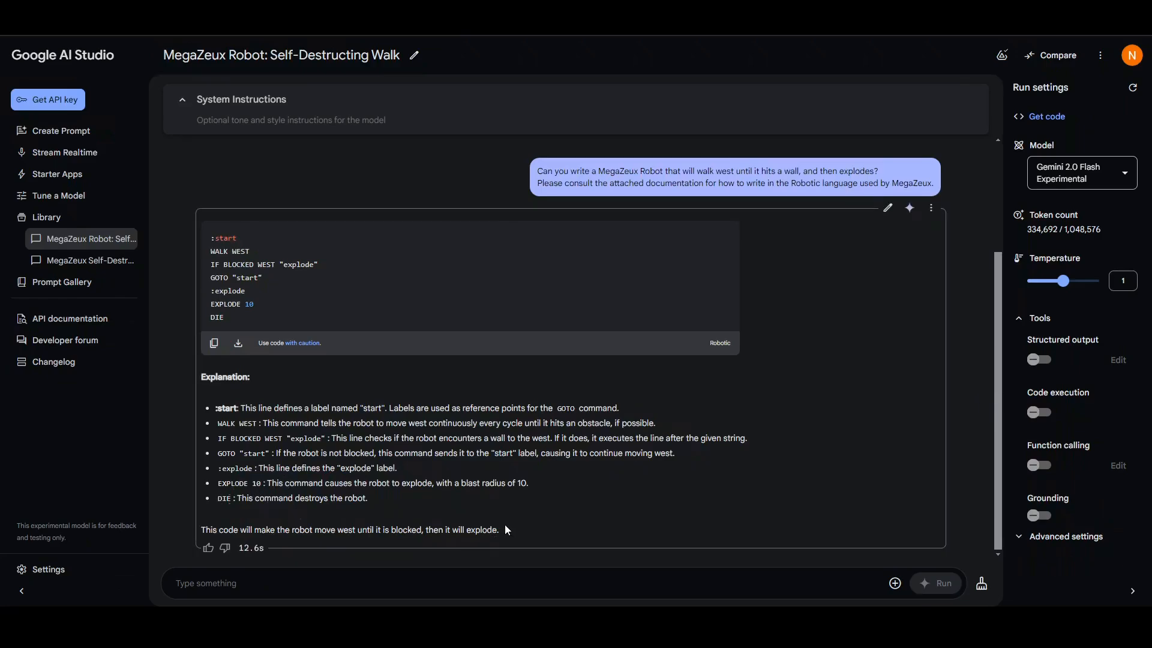
left_click_drag(219, 408, 478, 424)
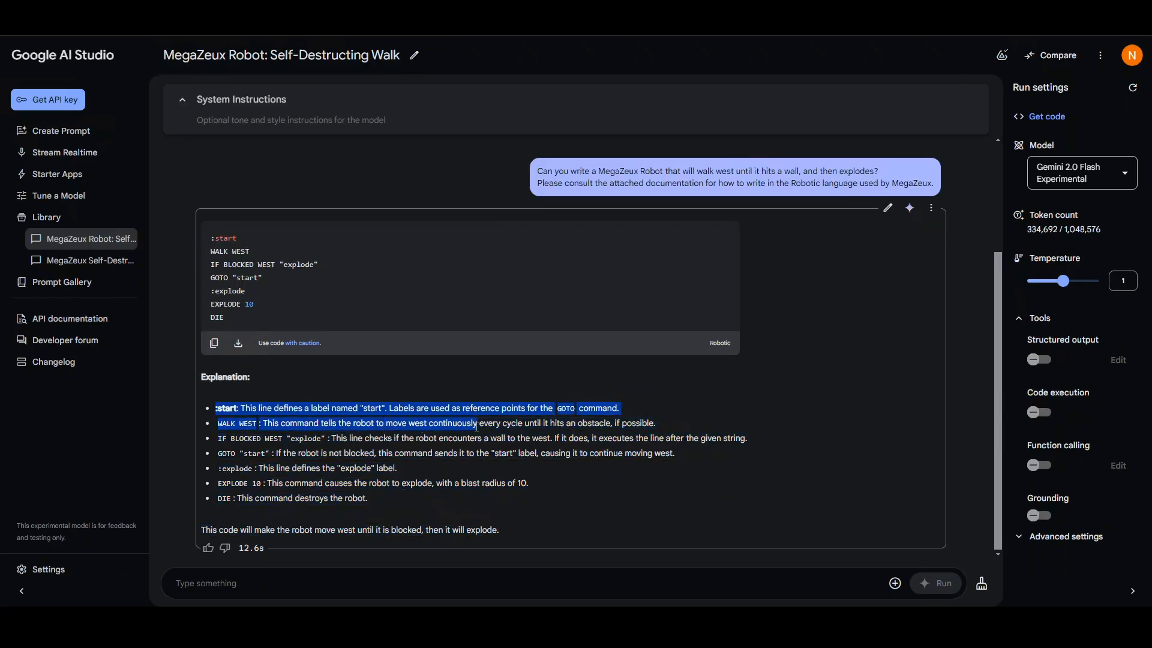
left_click(475, 472)
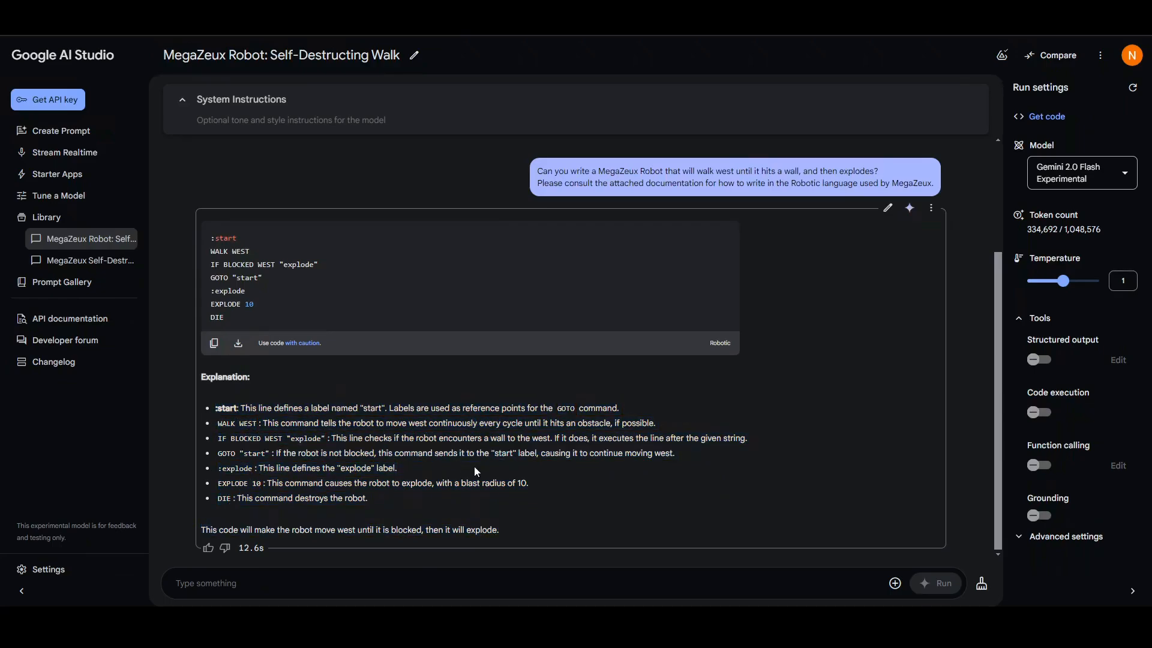